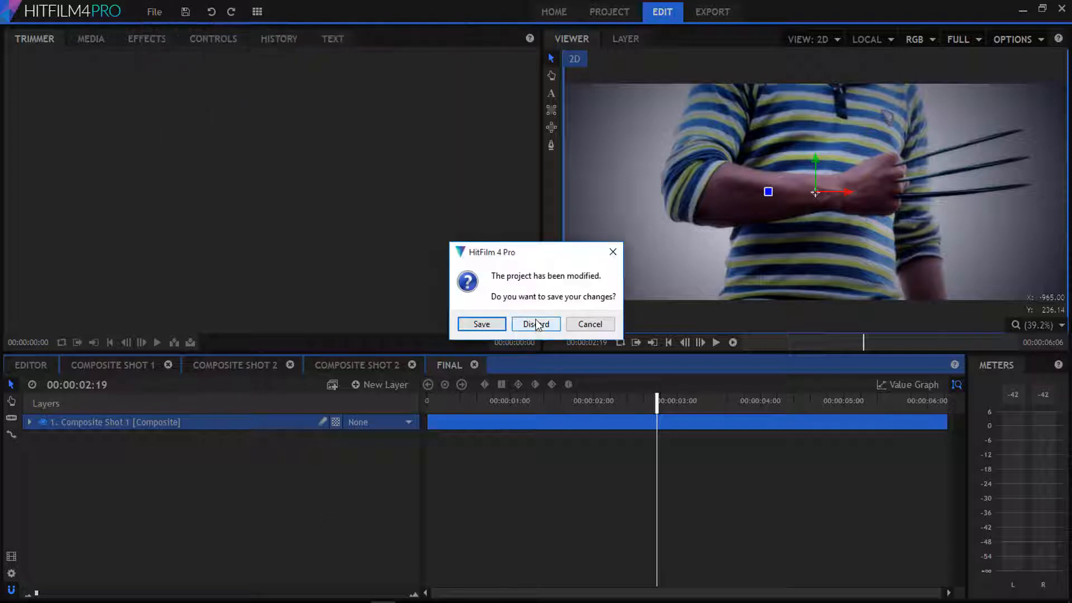
Discard the old project's changes and start compositing with a 1920x1080 composite shot
left_click(535, 324)
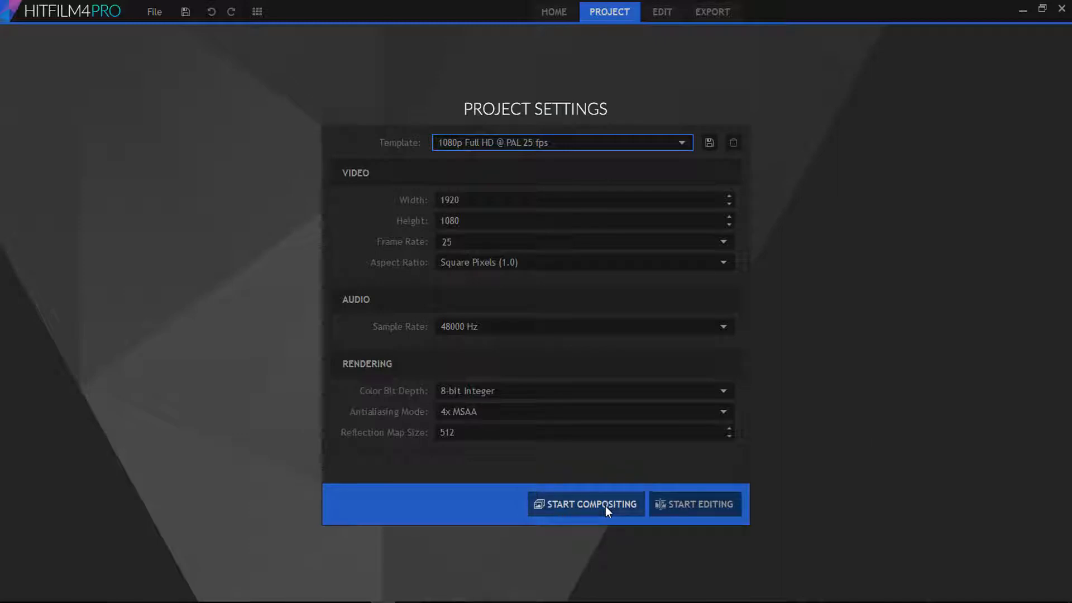
left_click(586, 504)
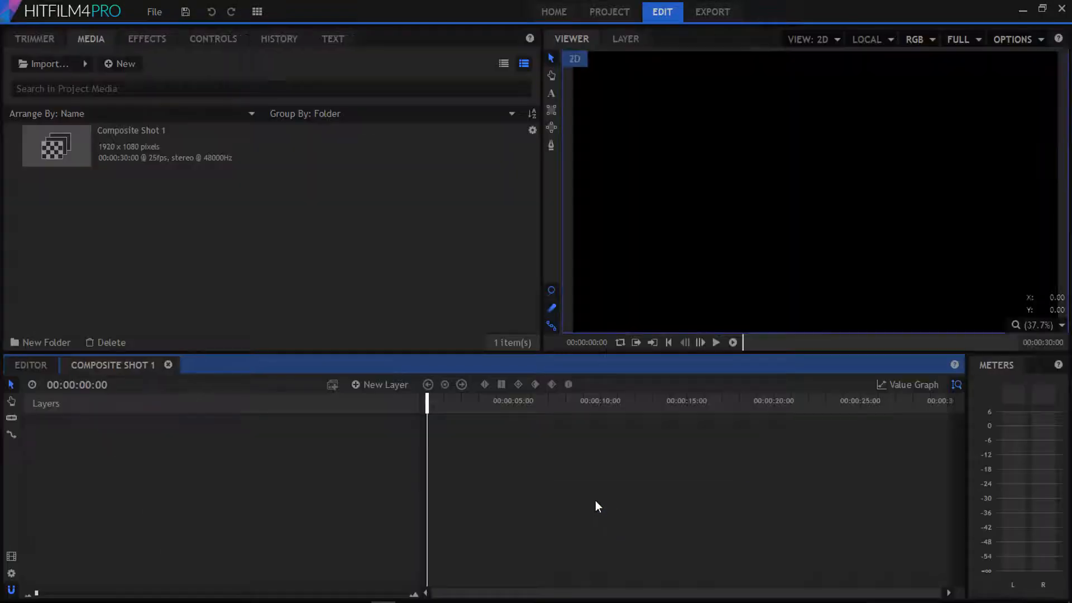
Import MVI_0165.MOV and place it as the first layer of Composite Shot 1
left_click(44, 63)
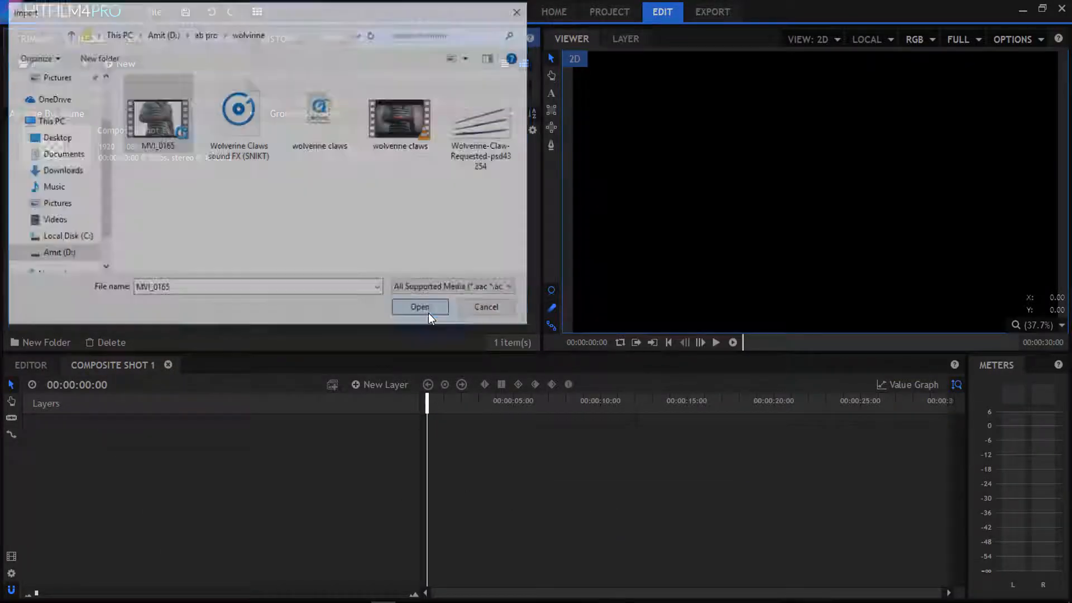
left_click(420, 308)
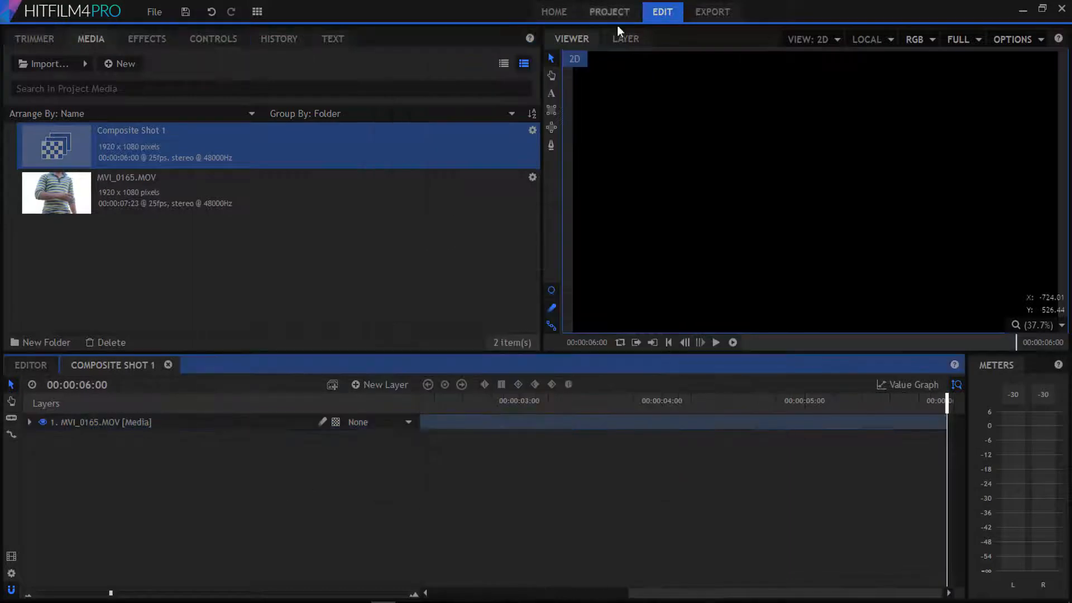
Scrub to about 1:23 where the fist appears and add a Tracker to the clip layer
left_click(440, 400)
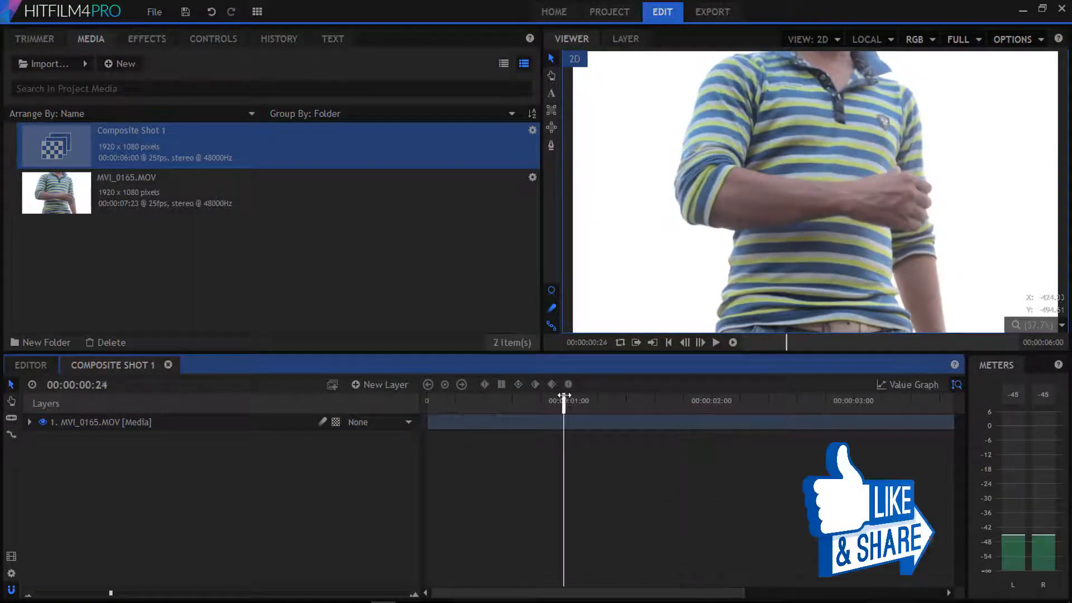
left_click_drag(564, 396, 684, 397)
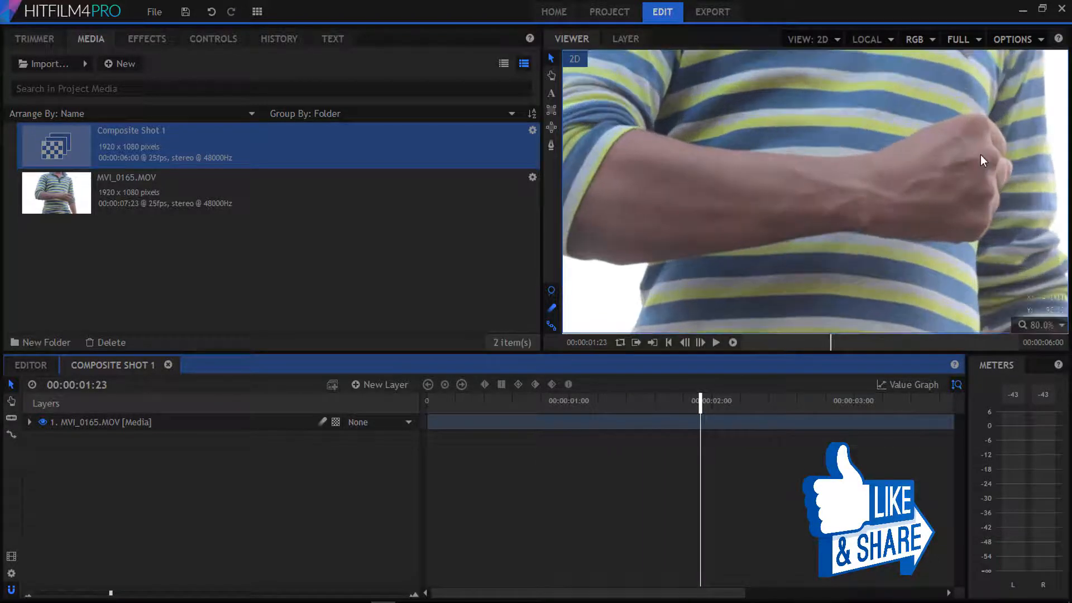
left_click(29, 423)
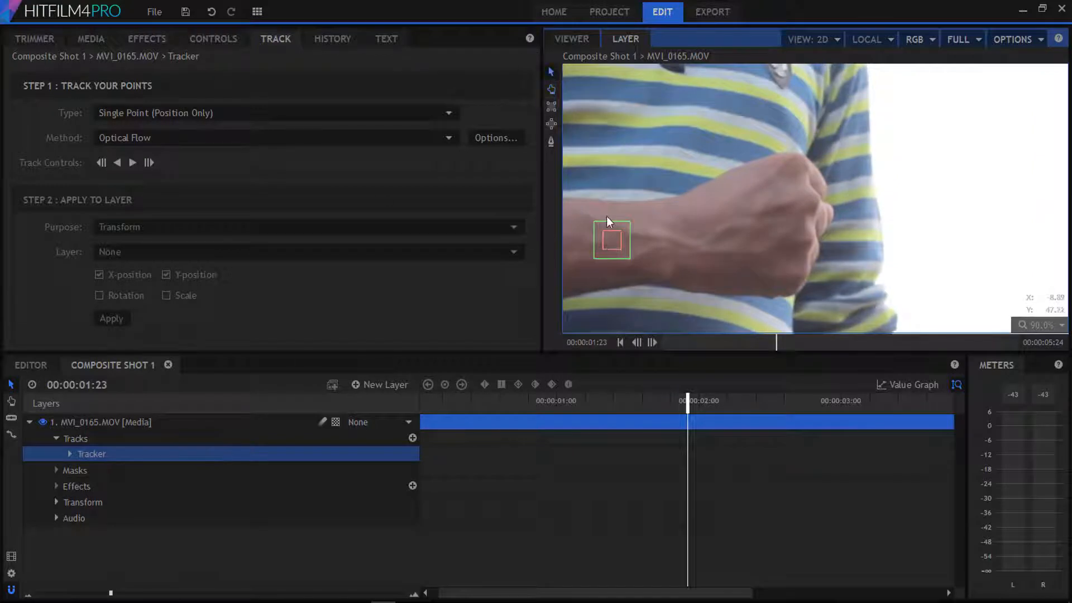
Switch to Double Points, place both track points on the knuckles and track forward to the end
left_click_drag(611, 240, 771, 190)
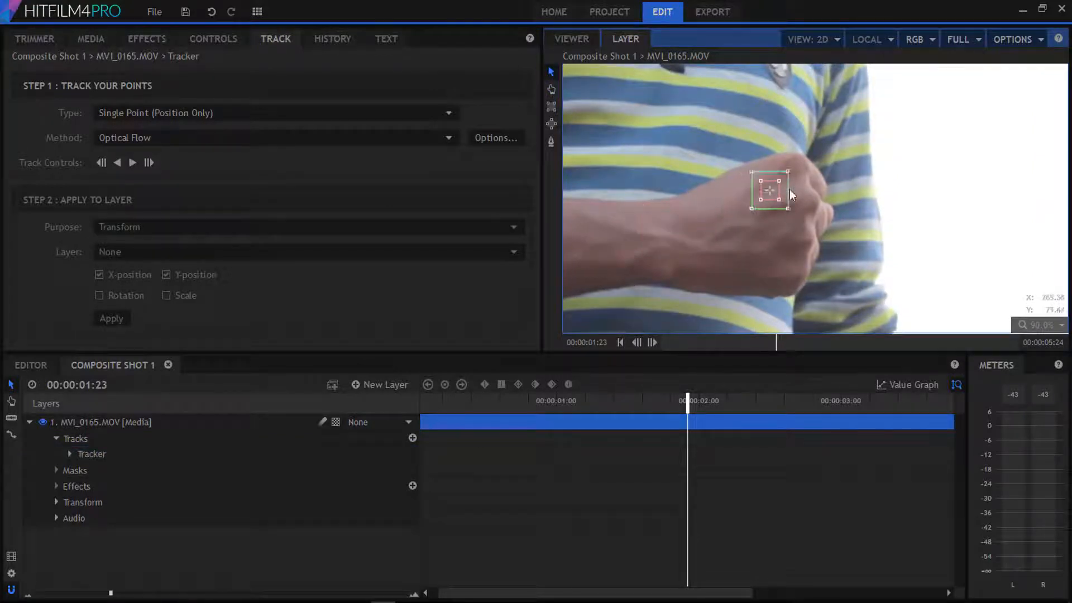
left_click_drag(770, 190, 811, 183)
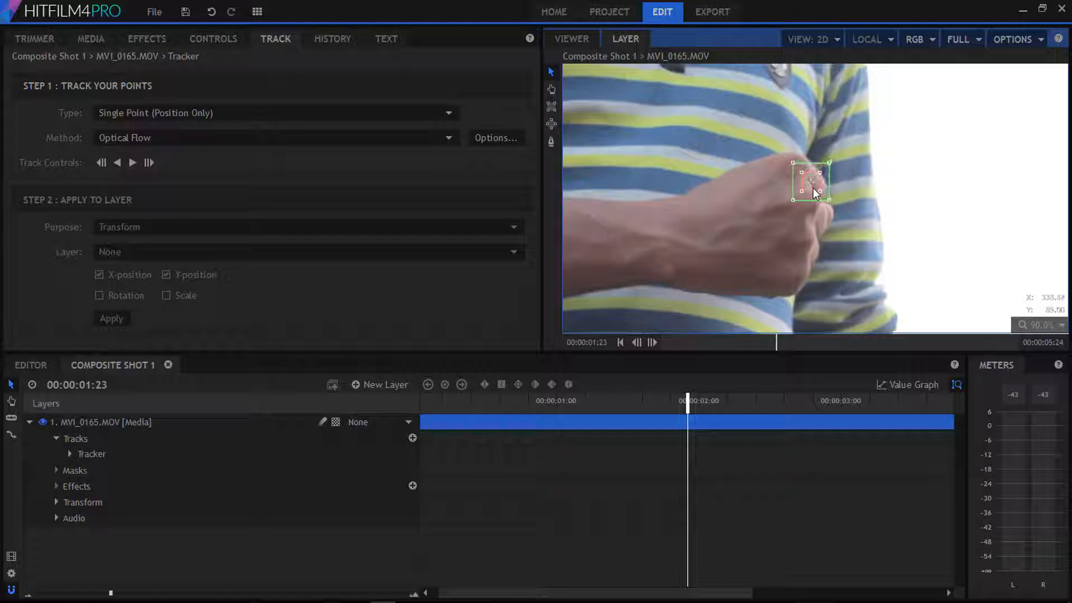
left_click(276, 113)
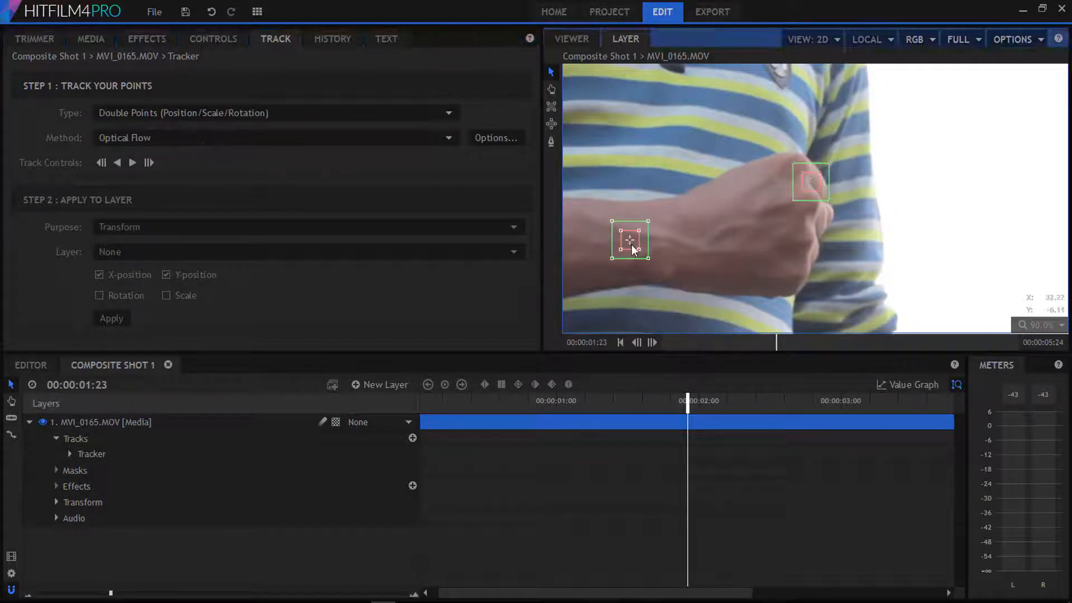
left_click_drag(629, 239, 821, 229)
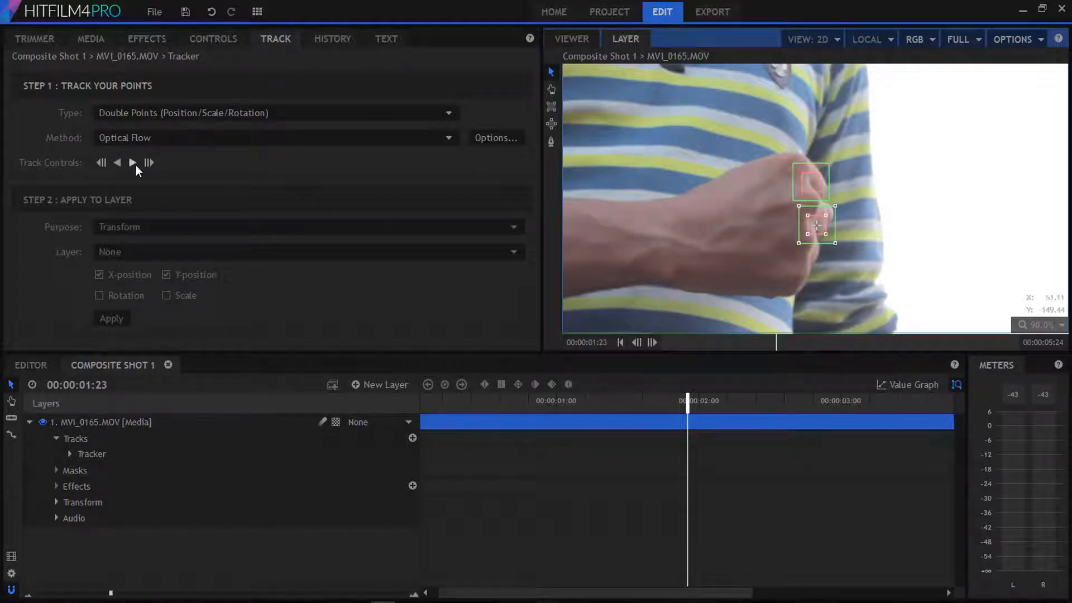
left_click(132, 163)
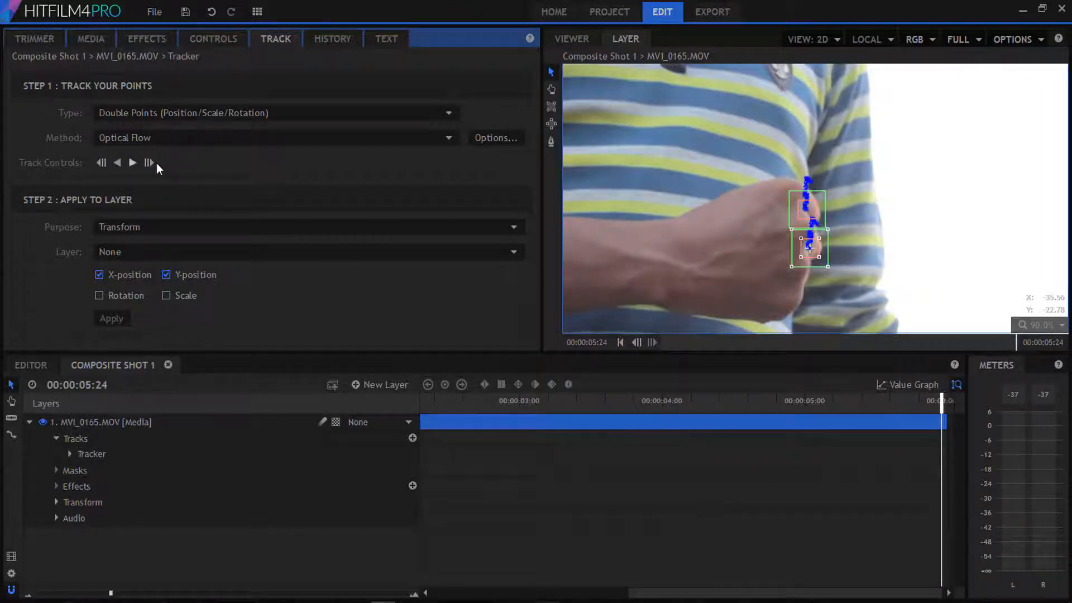
Apply the track's X, Y and Rotation to a new point layer
left_click(99, 295)
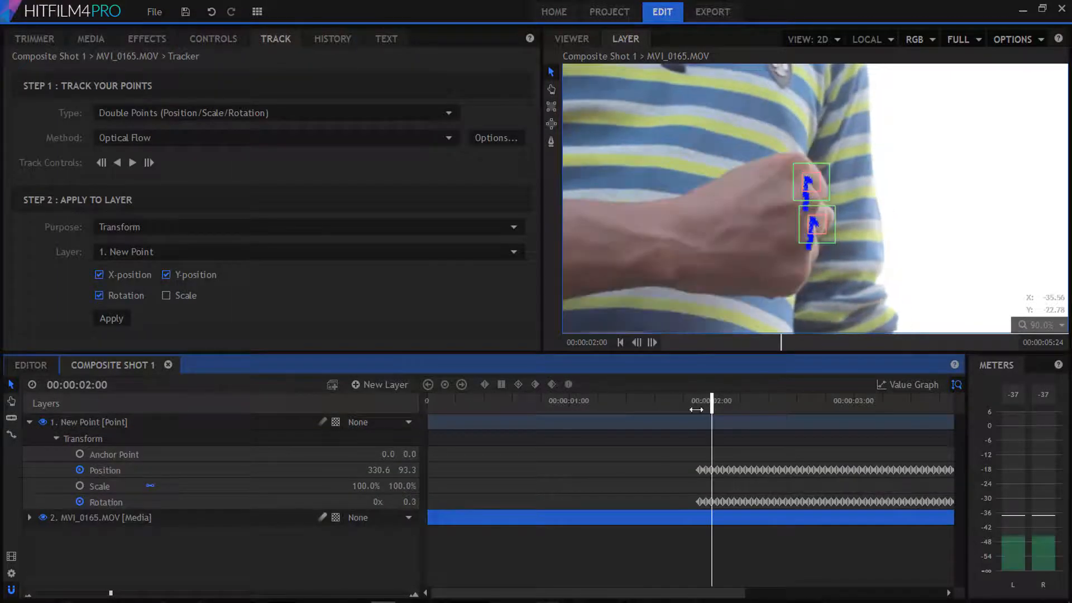
left_click(29, 422)
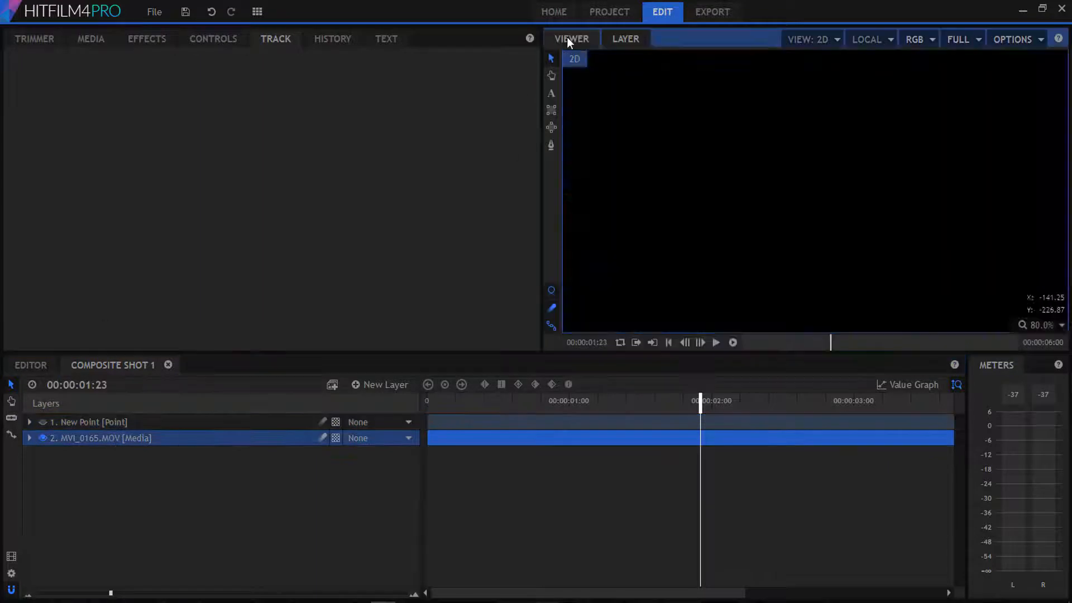
Return to the Viewer and import the Wolverine-Claw PNG as the top layer over the fist footage
left_click(90, 38)
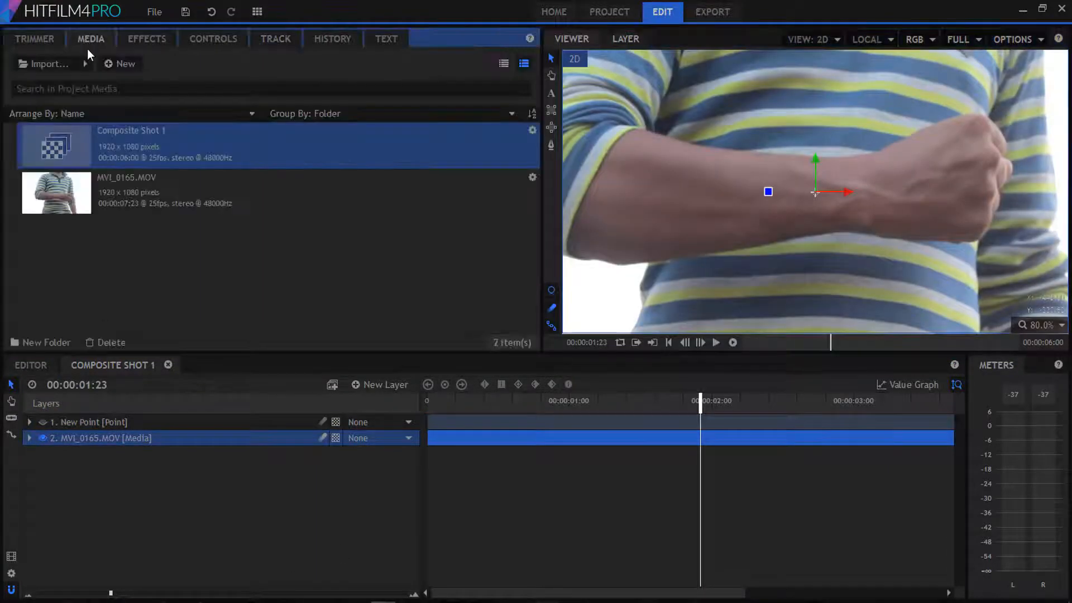
left_click(44, 64)
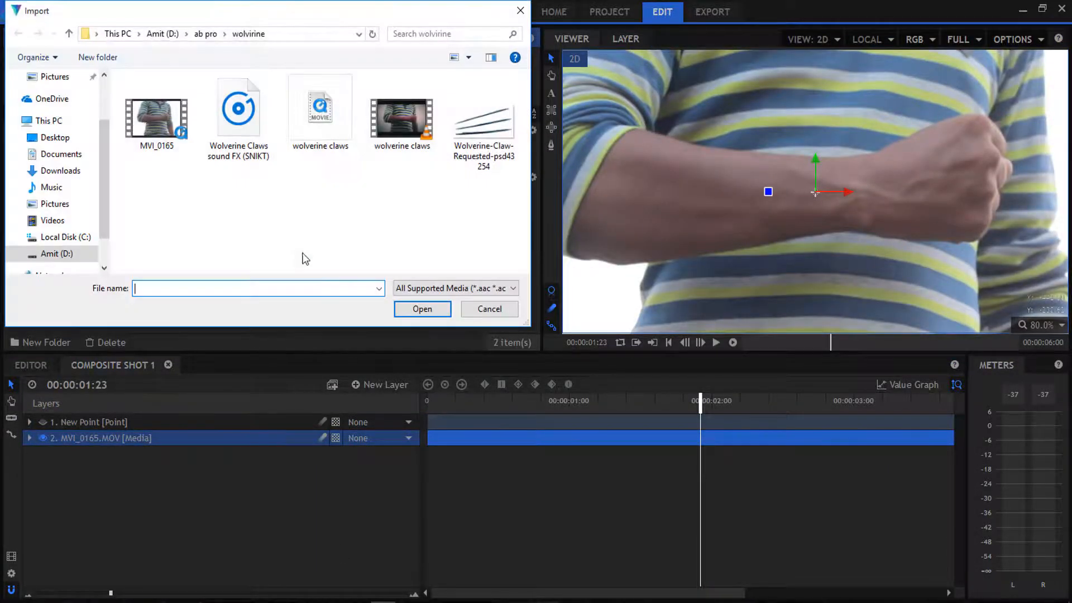
left_click(484, 123)
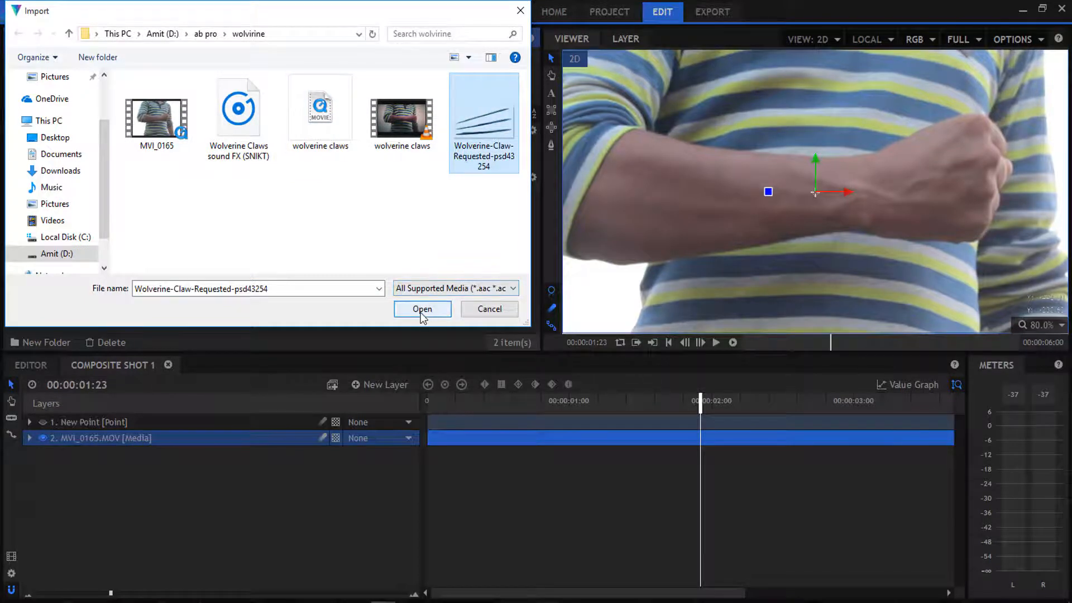
left_click(422, 309)
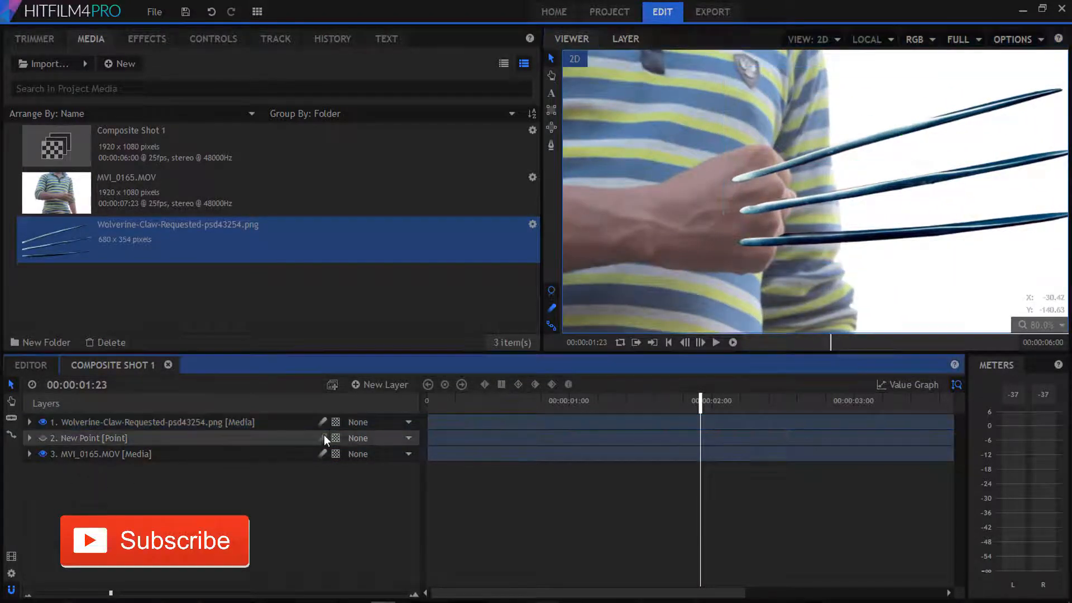
Parent the claw layer to 2. New Point, preview the motion and scrub back to 1:23
left_click(381, 422)
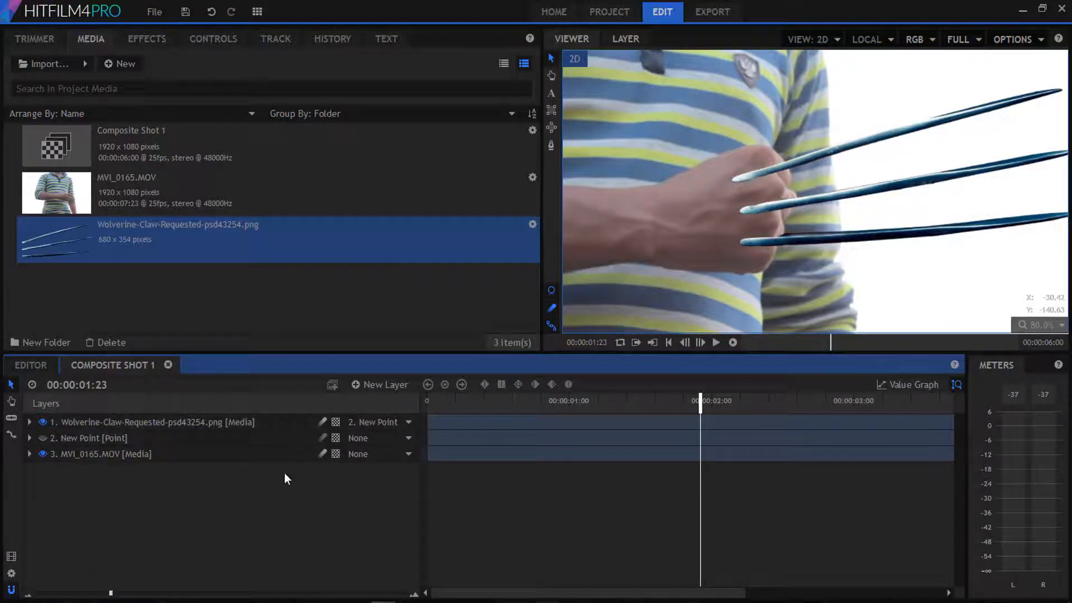
left_click(715, 343)
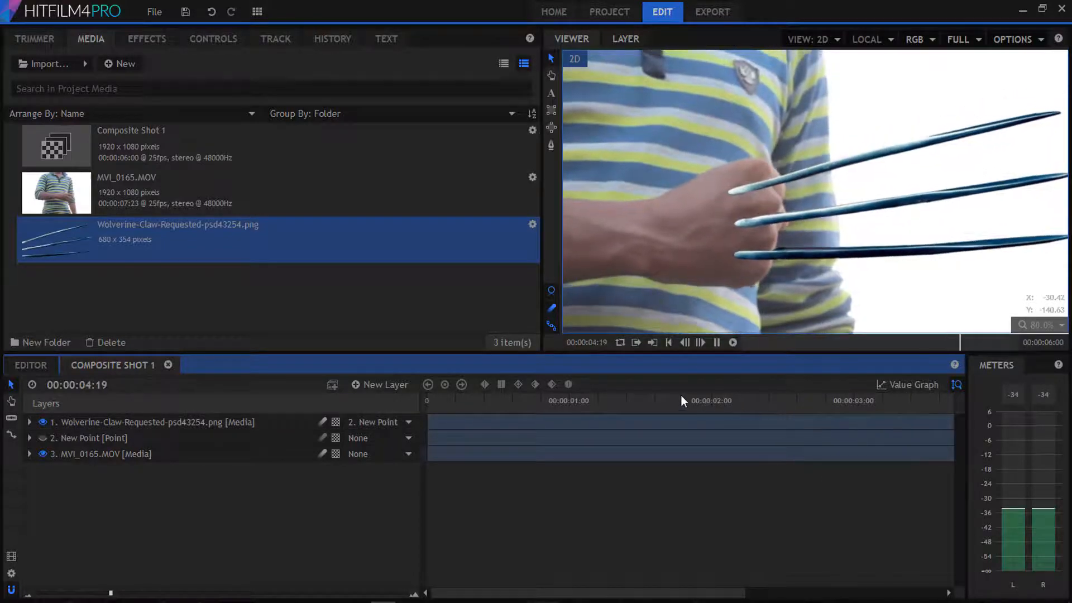
left_click(635, 401)
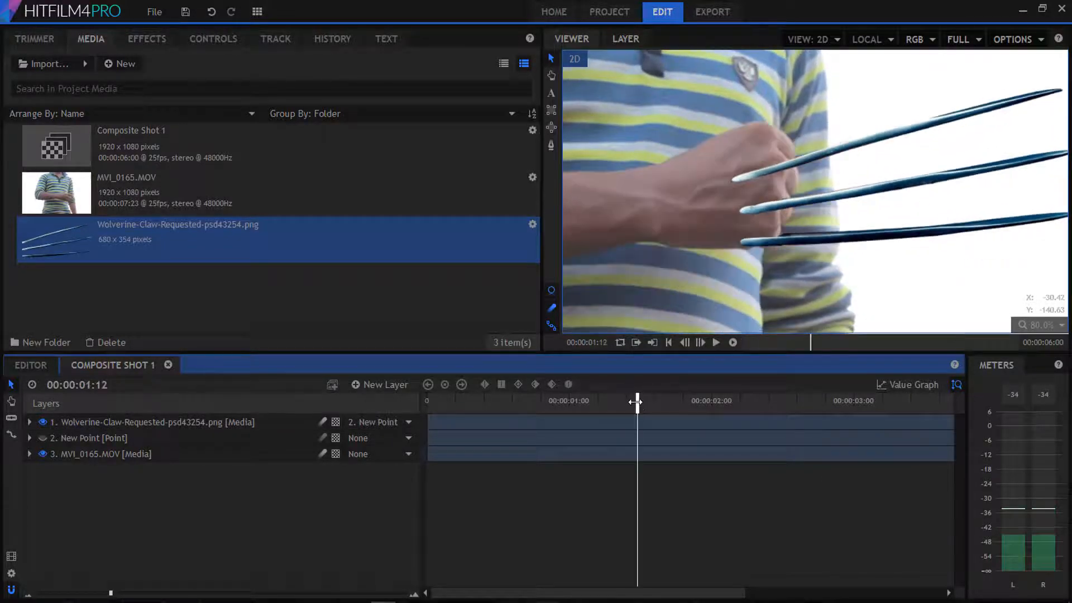
left_click_drag(636, 401, 693, 401)
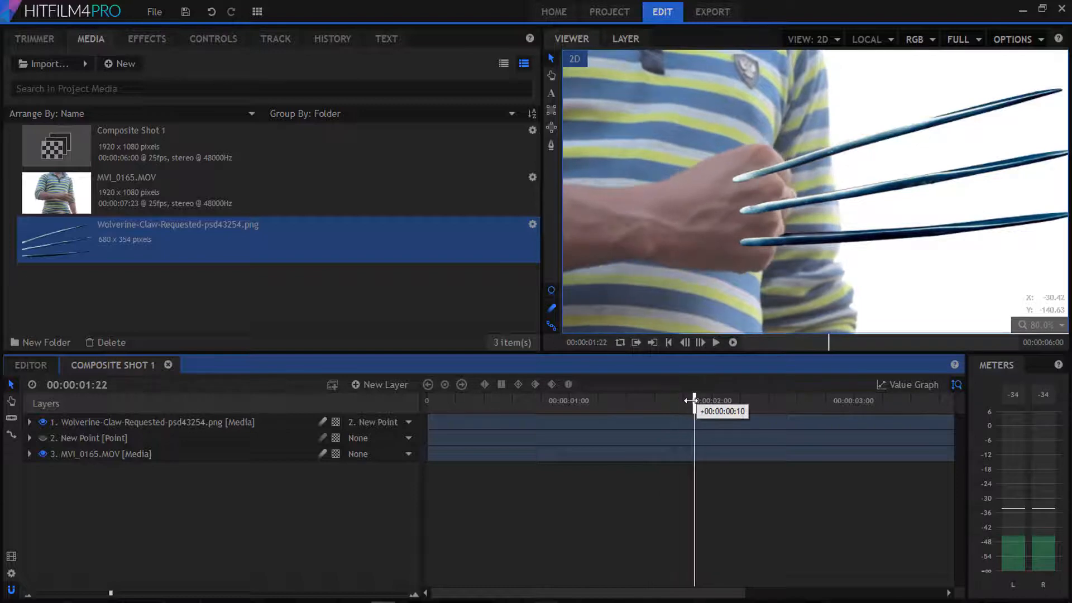
left_click(154, 422)
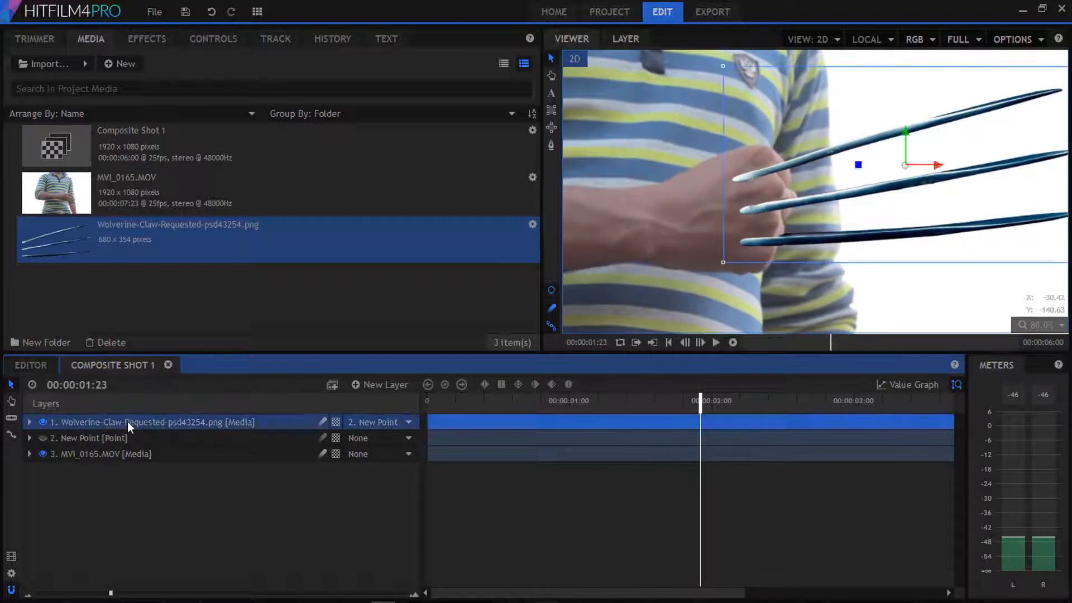
Scale the claws down and position them on the knuckles, keyframing position and scale
left_click(29, 423)
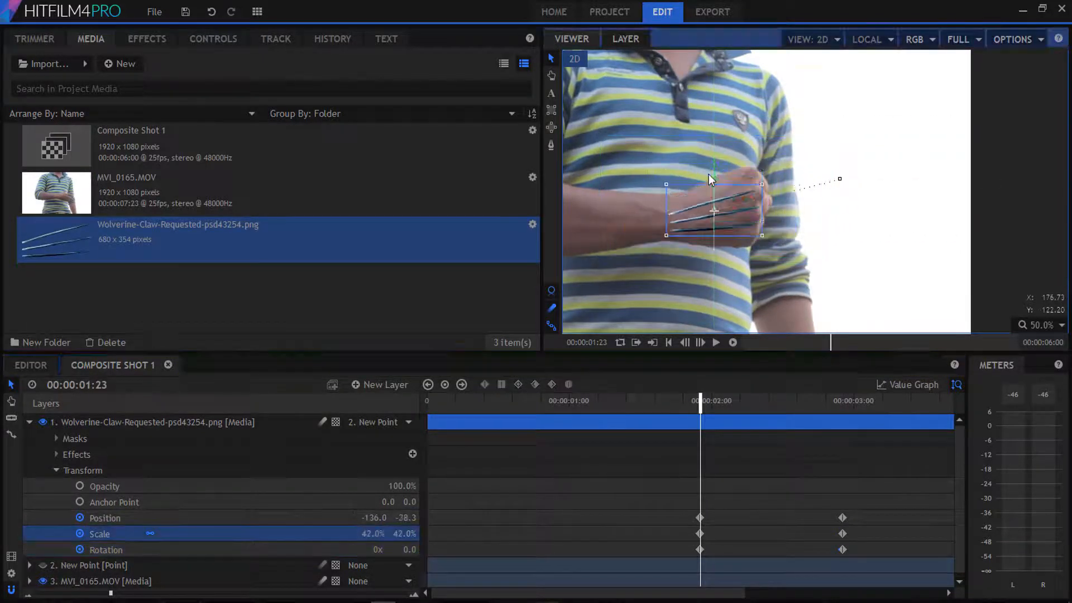
left_click_drag(701, 400, 741, 400)
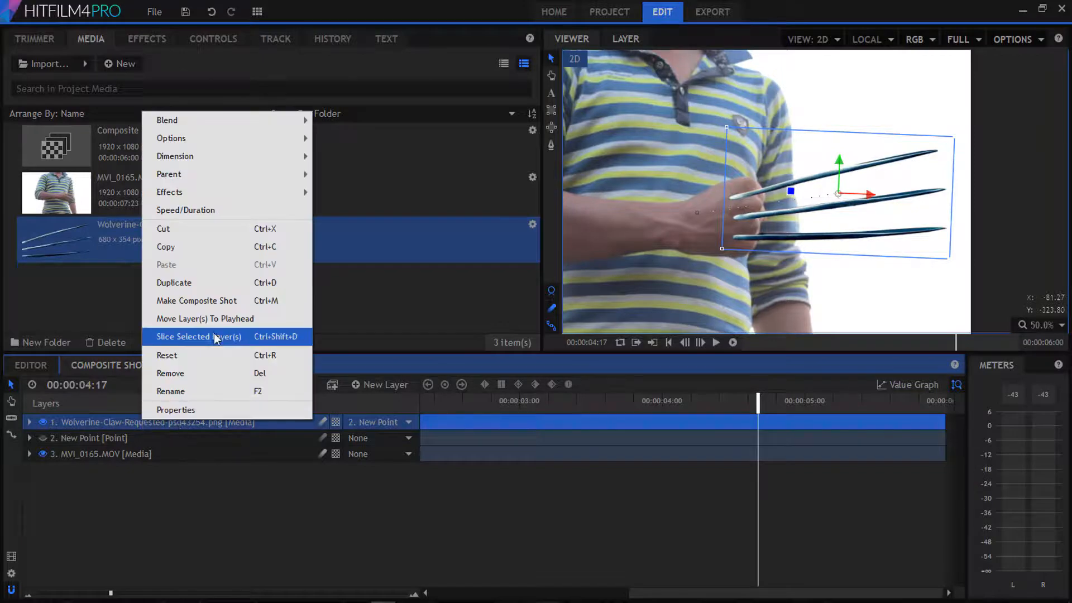
Make a composite shot named claws from the claw layer and parent it to New Point
left_click(197, 301)
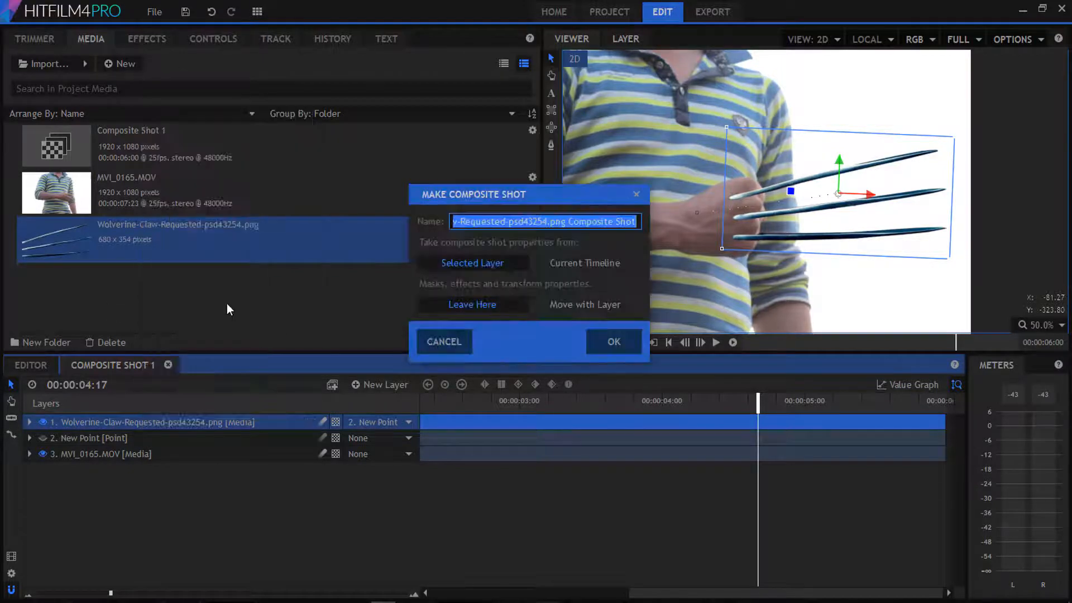
type("claws")
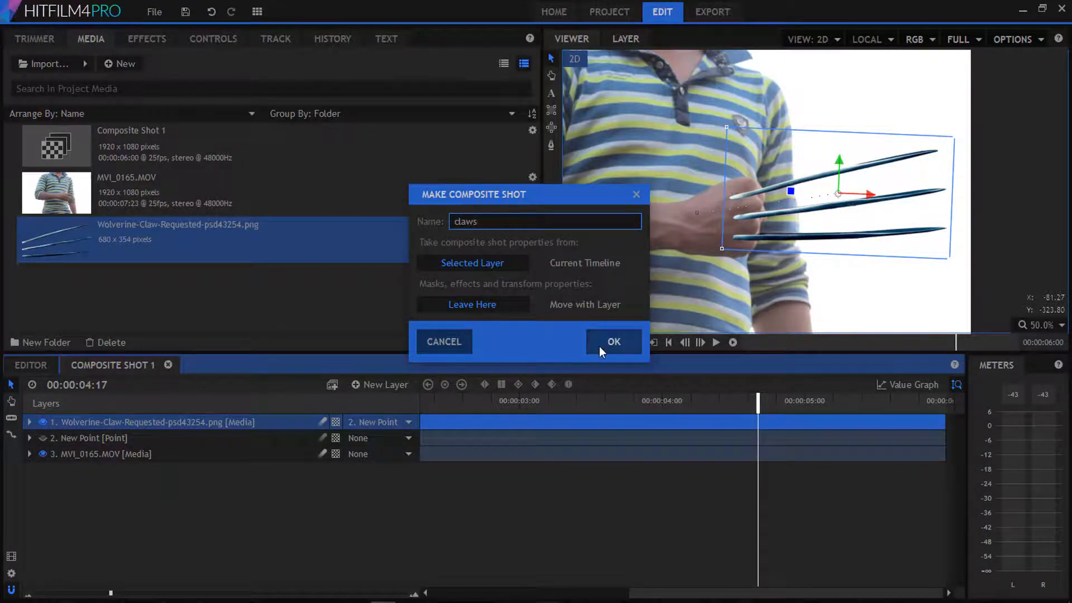
left_click(613, 341)
type("claw")
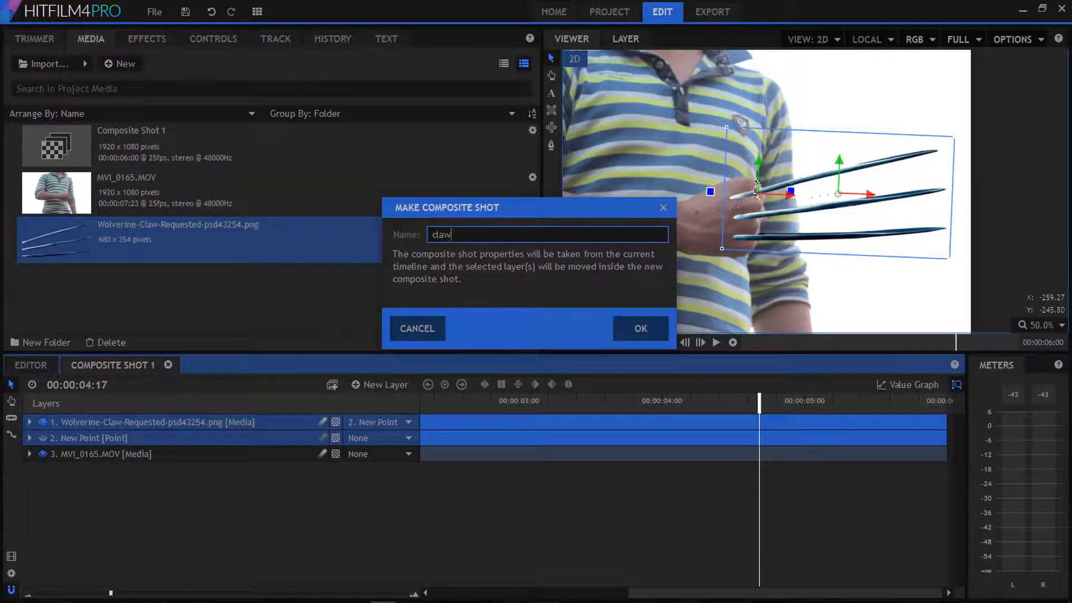
left_click(639, 329)
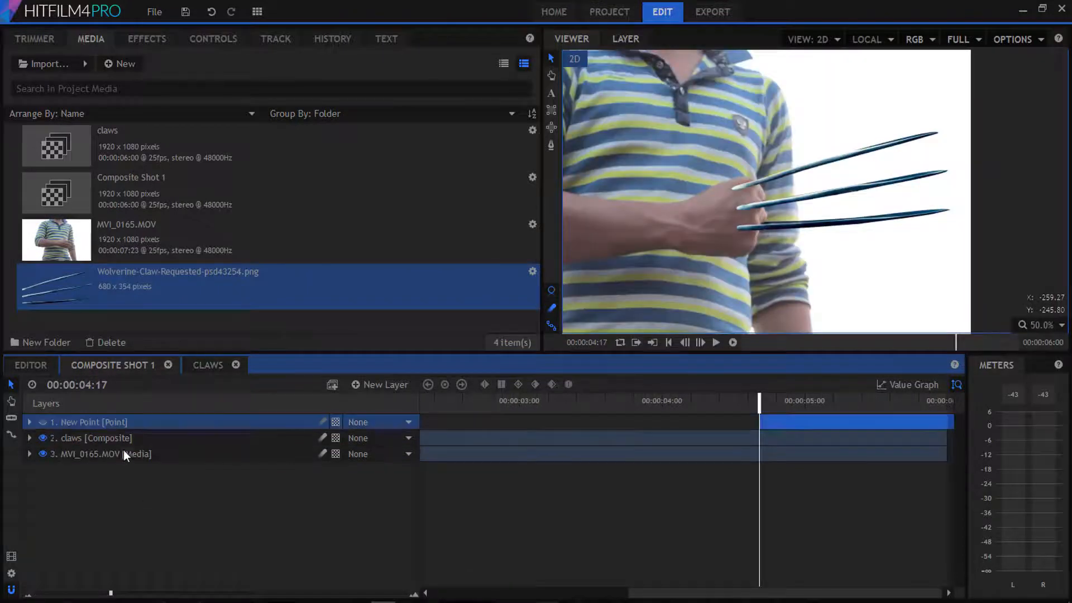
left_click(380, 423)
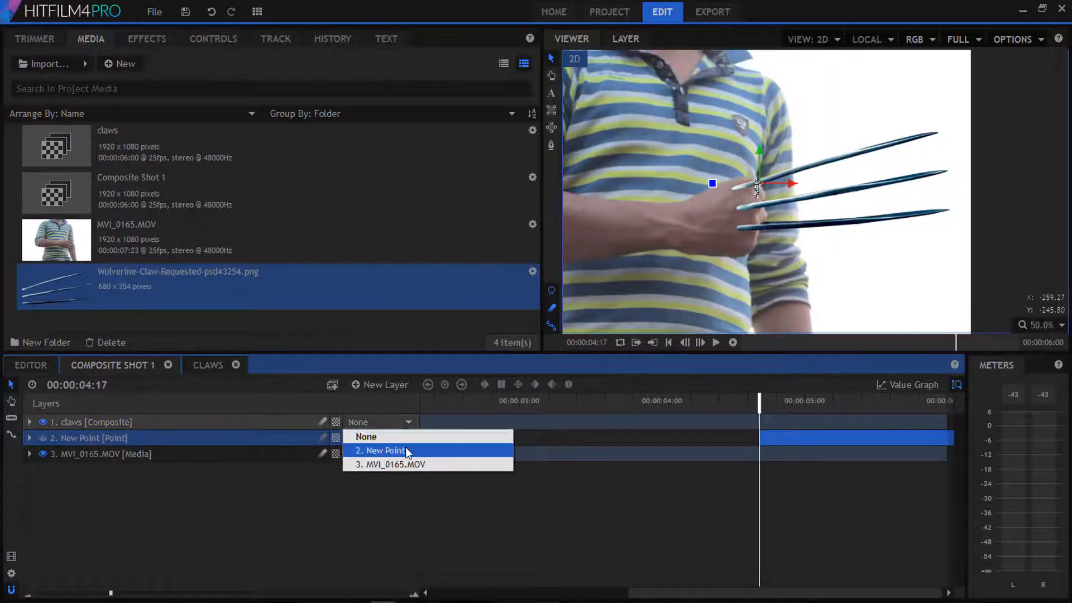
left_click(381, 450)
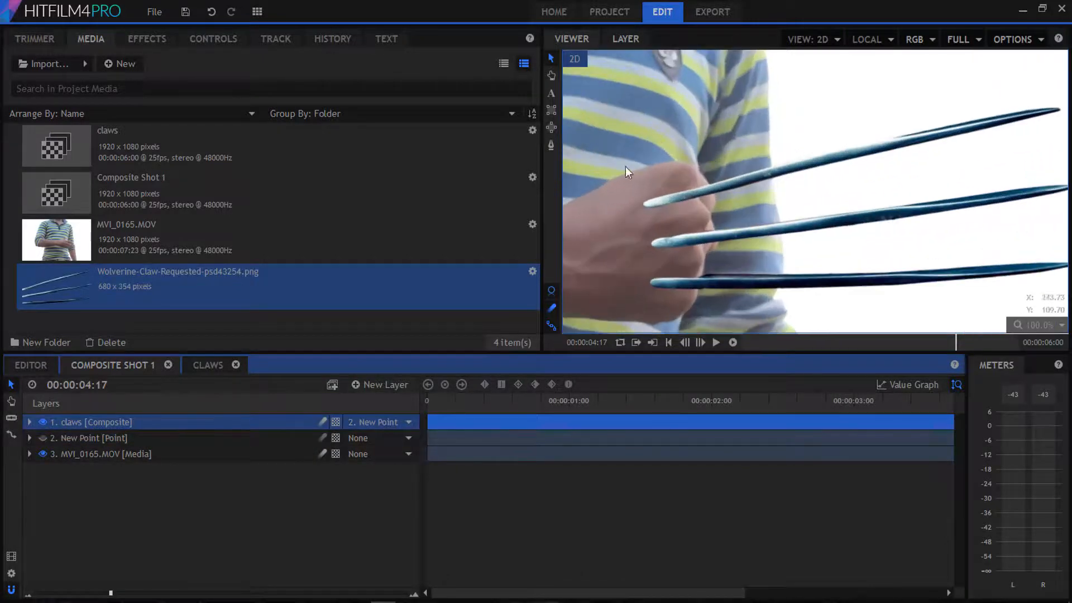
Place the blood composite above claws and parent it to New Point
left_click(29, 422)
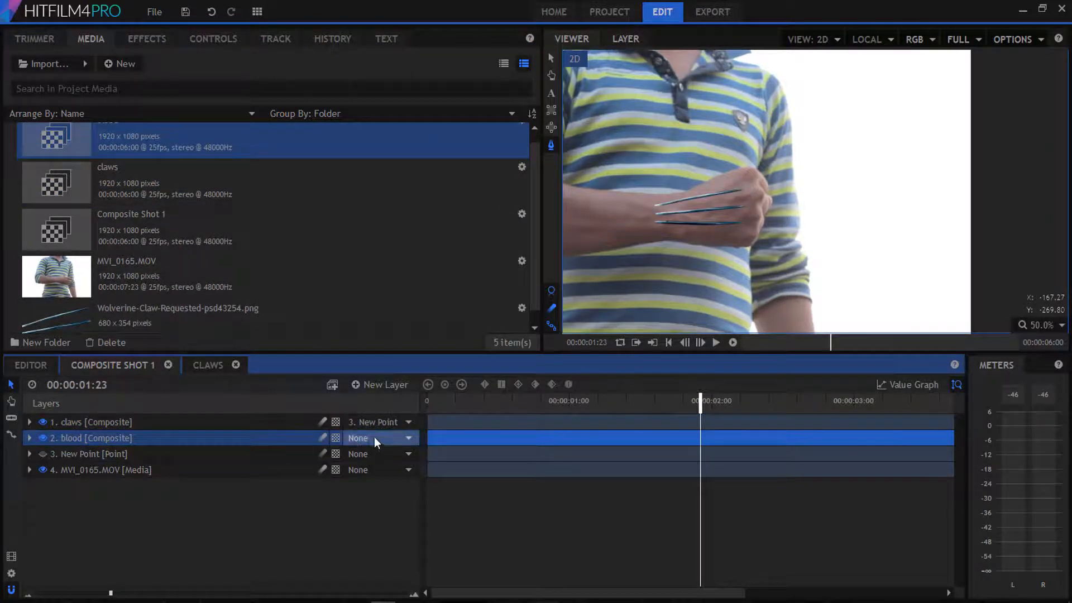
left_click(380, 438)
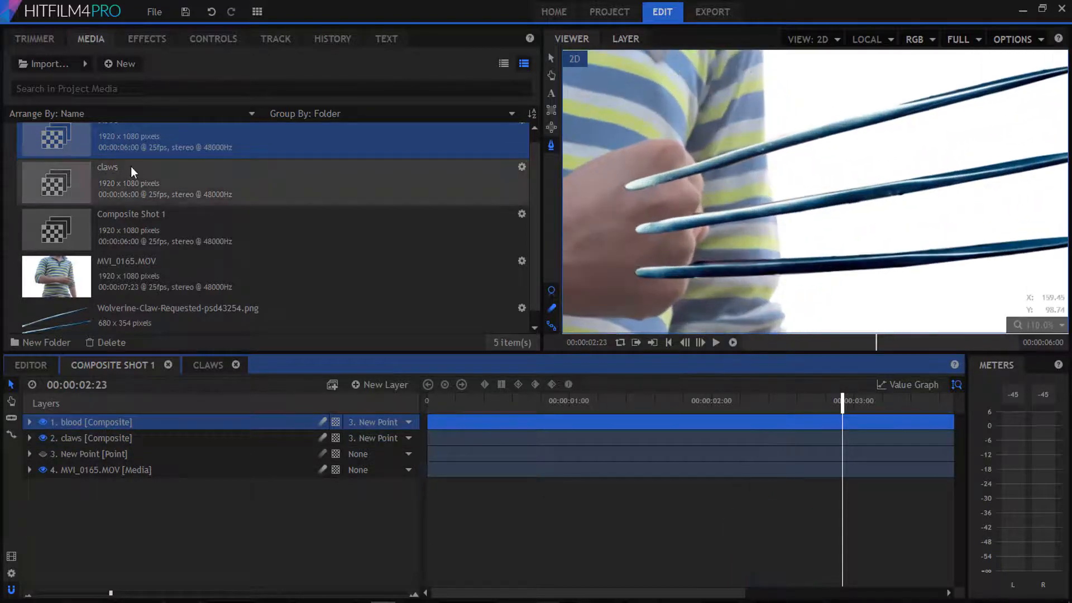
Mask the blood layer around the claw bases on the fist with 30px feather
left_click(29, 422)
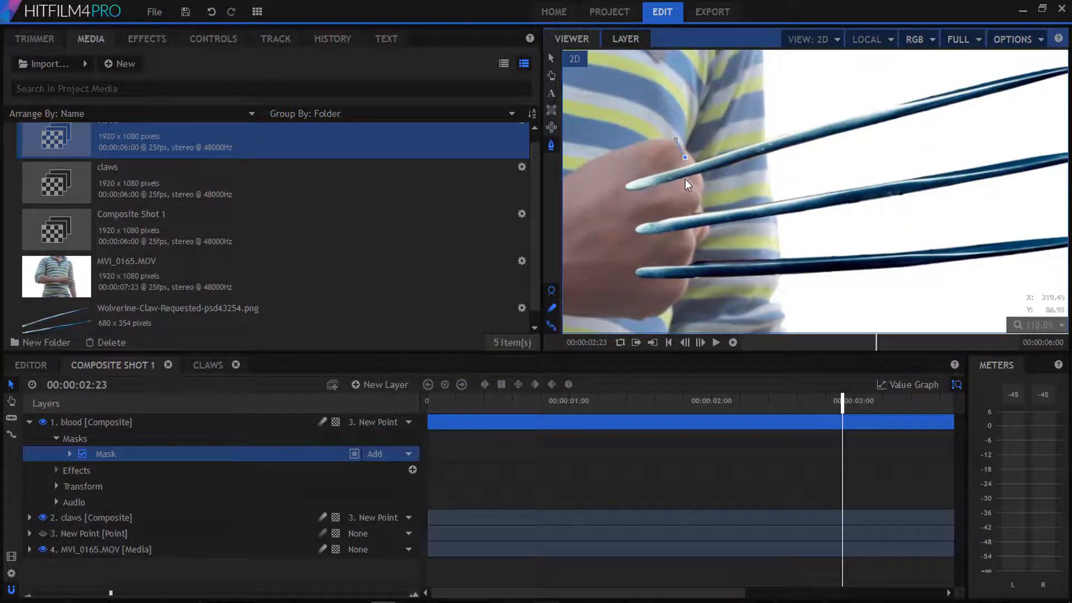
left_click_drag(684, 157, 694, 238)
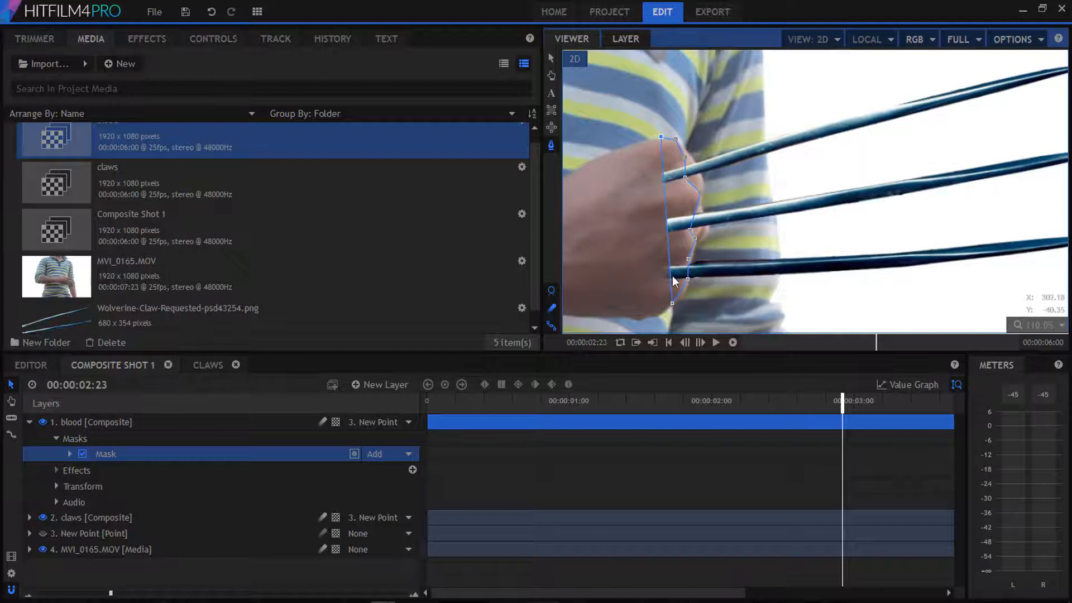
left_click(70, 453)
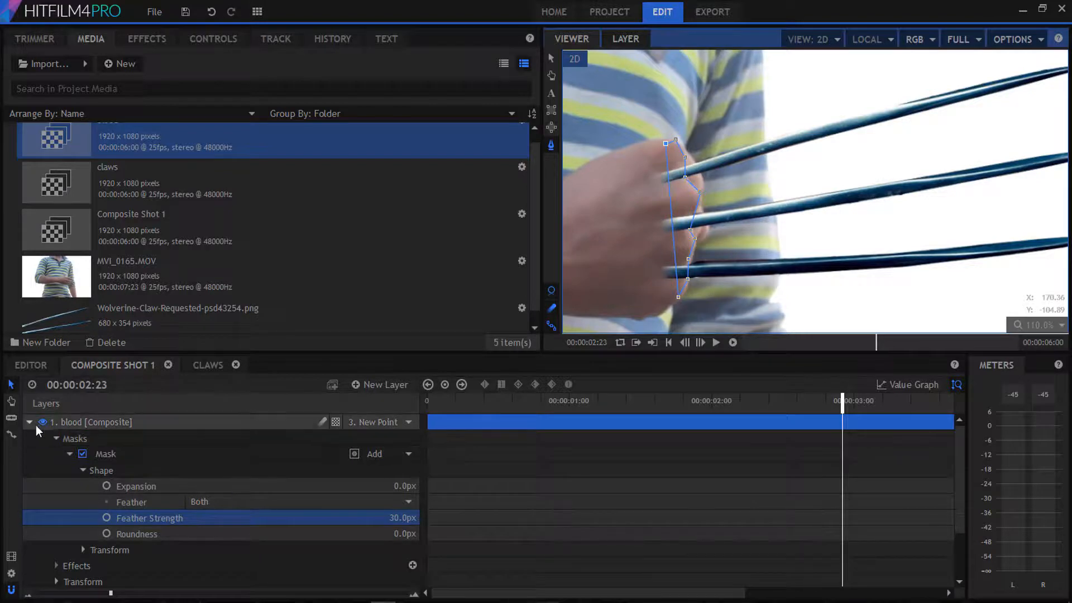
left_click(29, 422)
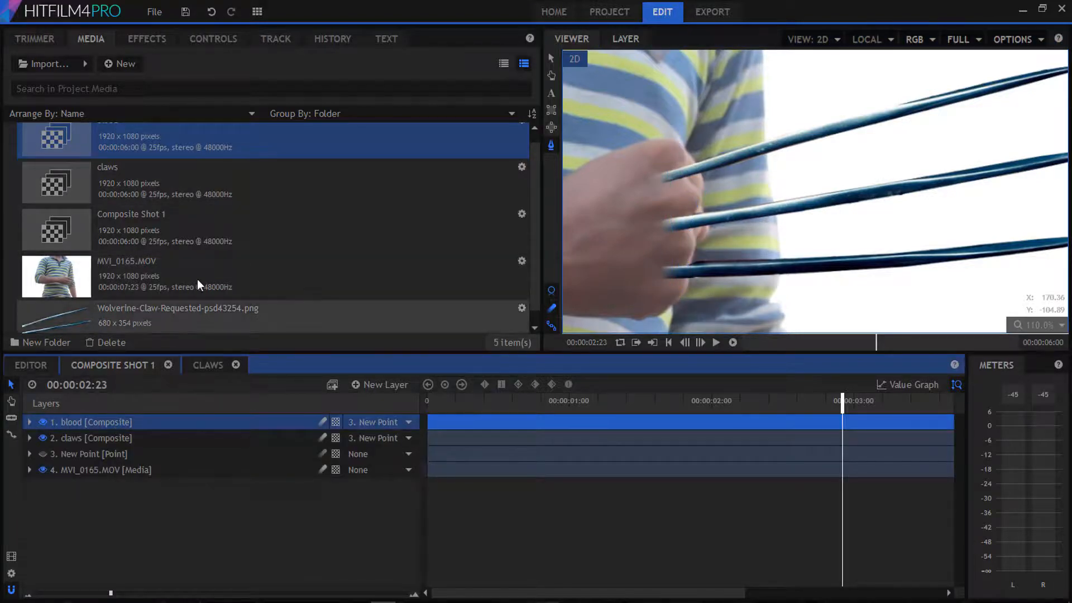
Apply a Fill Color of #530000 to the blood layer and duplicate it twice
left_click(146, 39)
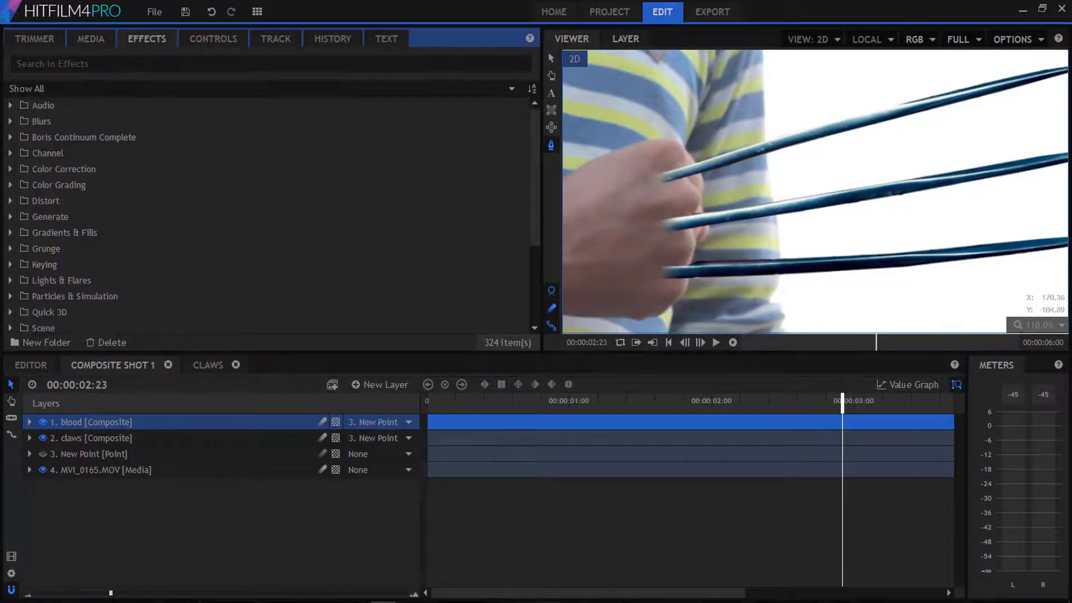
type("fill")
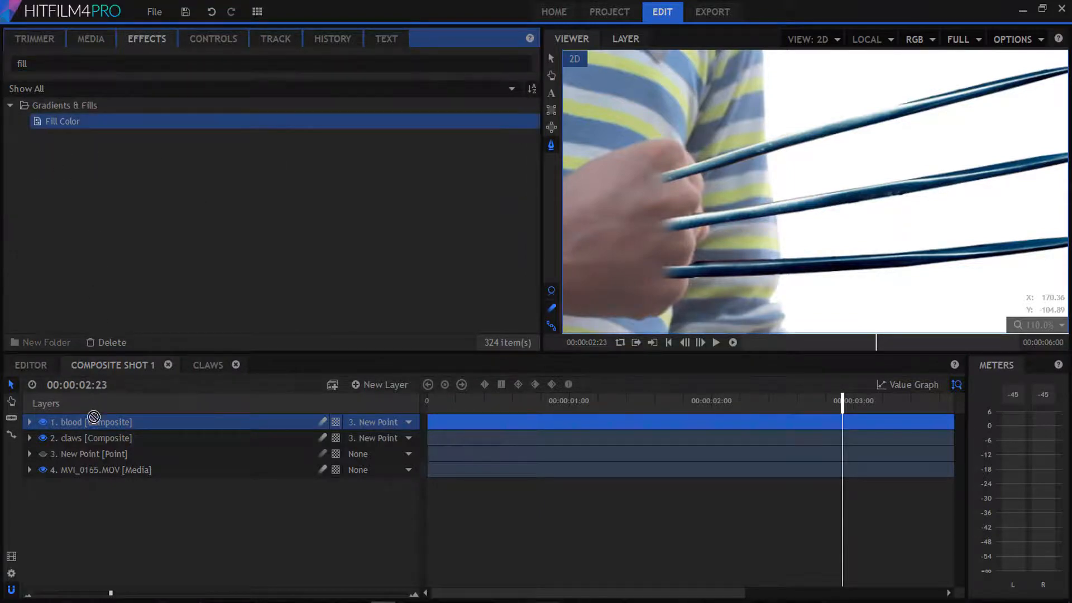
left_click(29, 423)
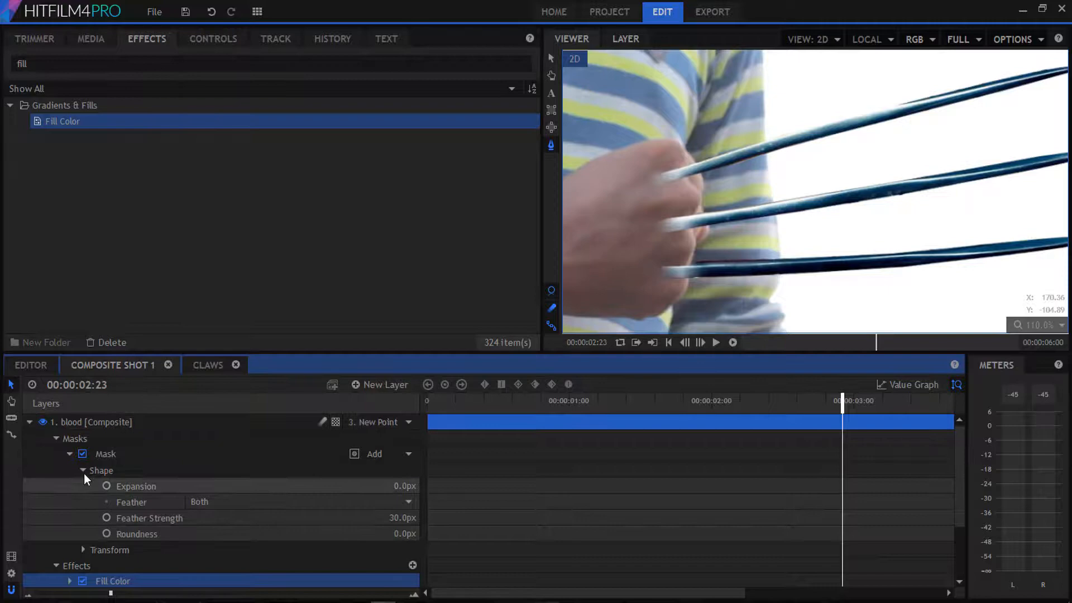
left_click(82, 438)
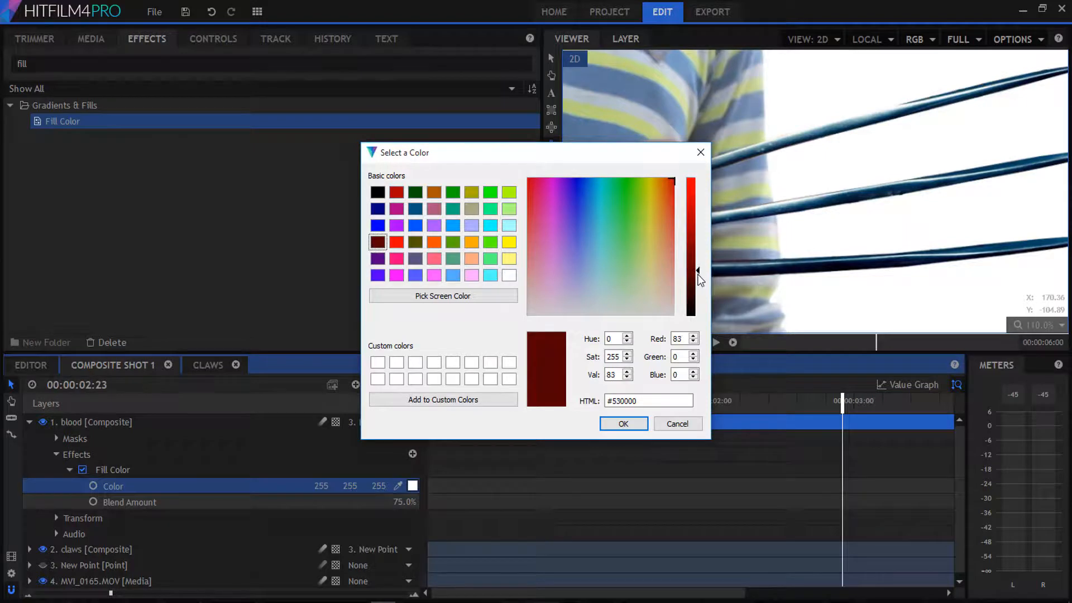
left_click(622, 423)
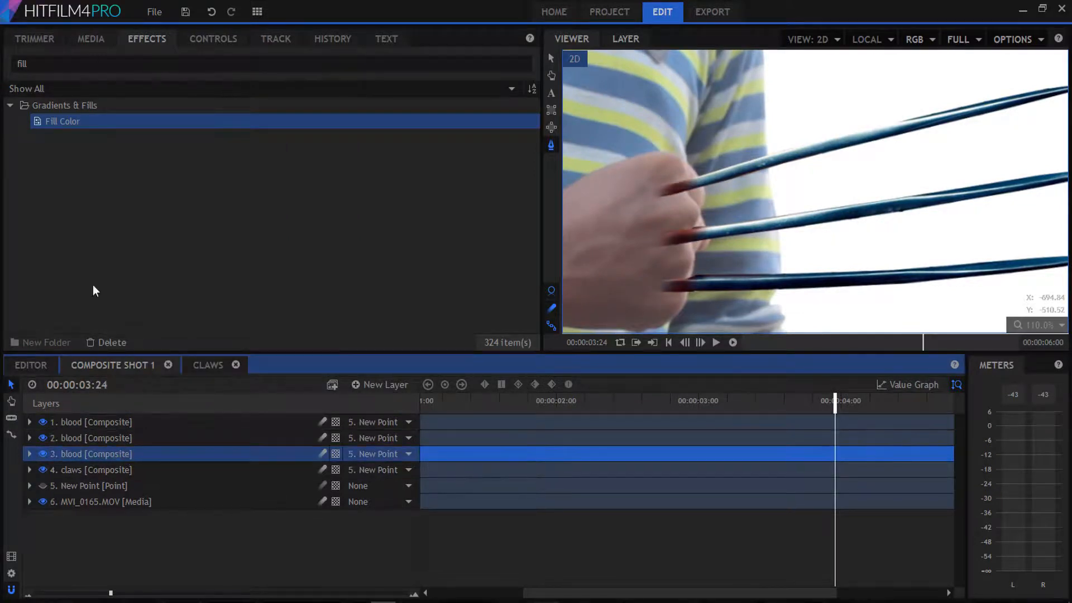
Search 'blur' in Effects while preparing the fourth blood layer and new plane
type("blur")
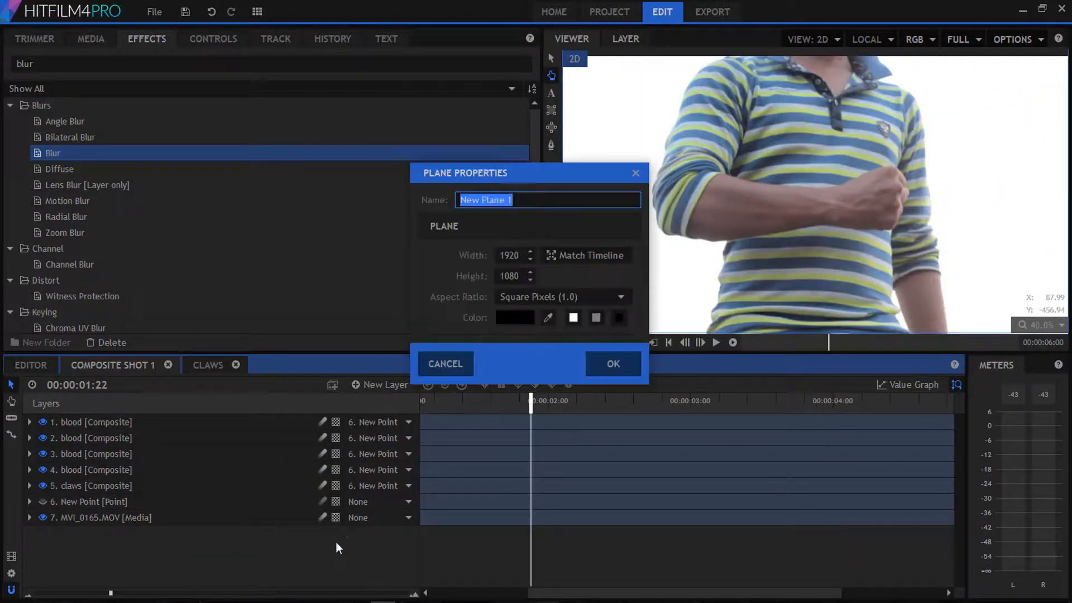
Confirm the black plane and give it a subtractive feathered ellipse mask as a vignette
left_click(612, 363)
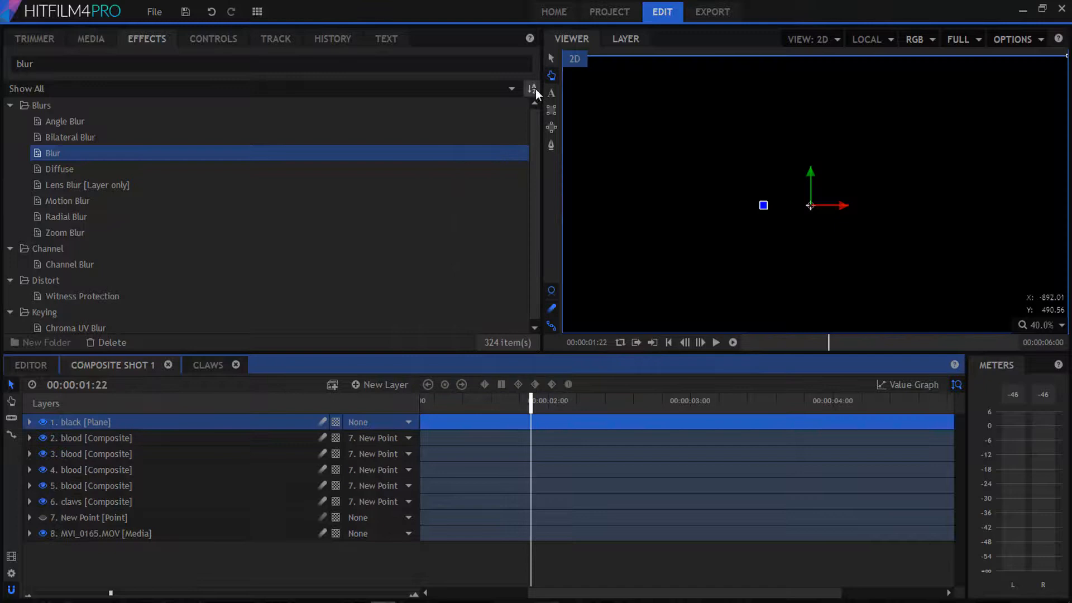
left_click(29, 422)
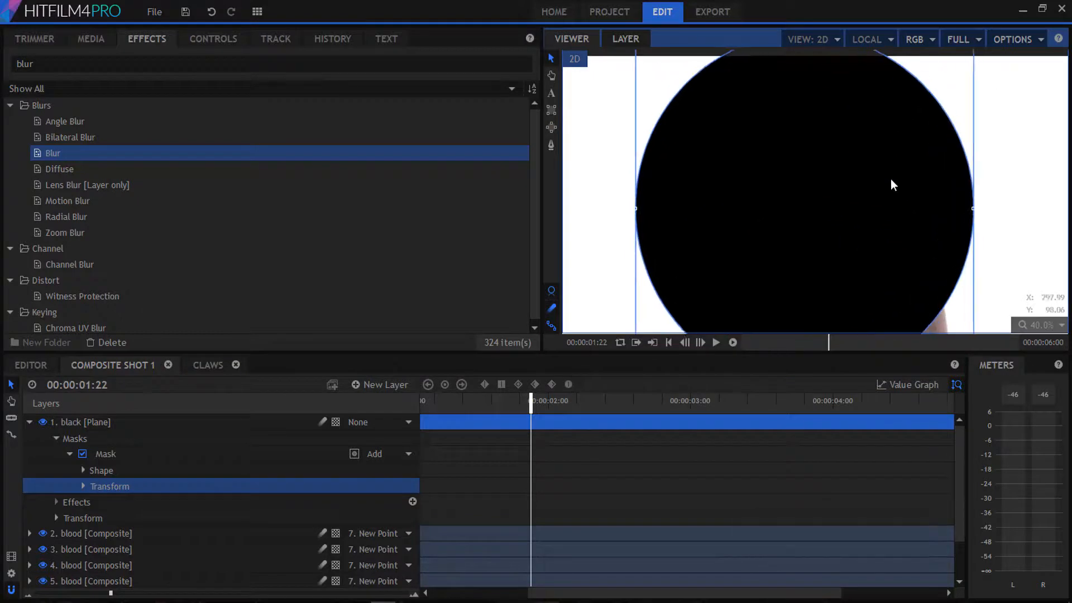
left_click(83, 470)
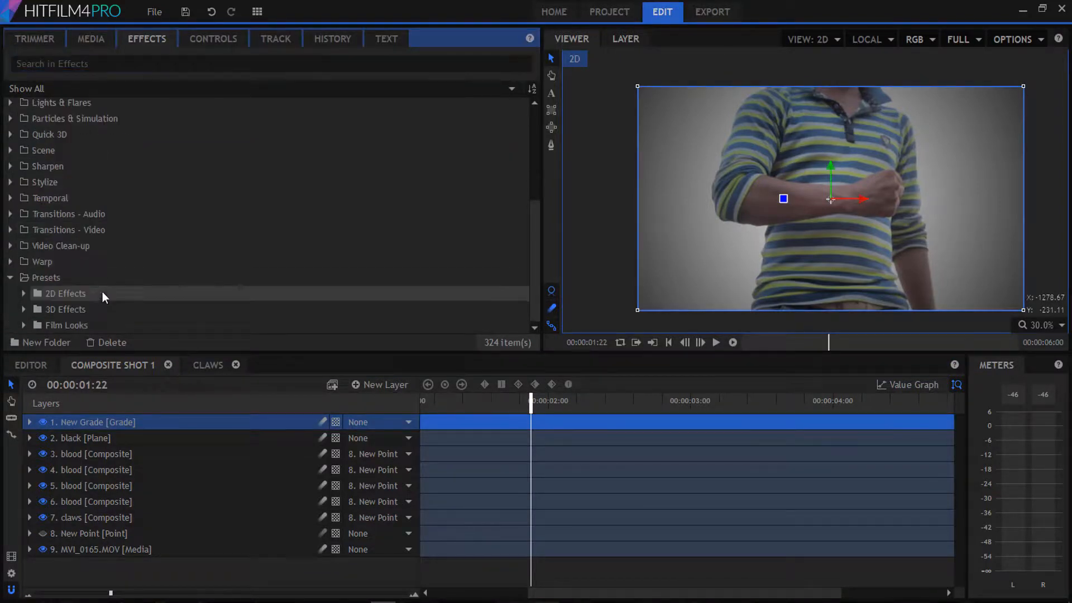
Apply the Soft Cool film look to the grade layer and start a new composite shot
scroll("down", 3)
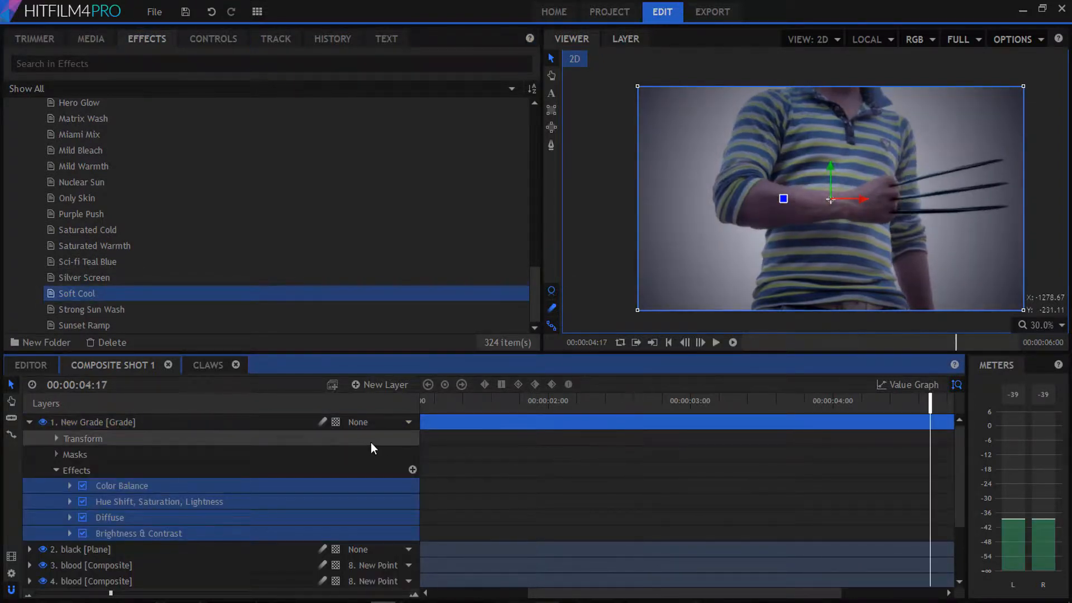
left_click(29, 423)
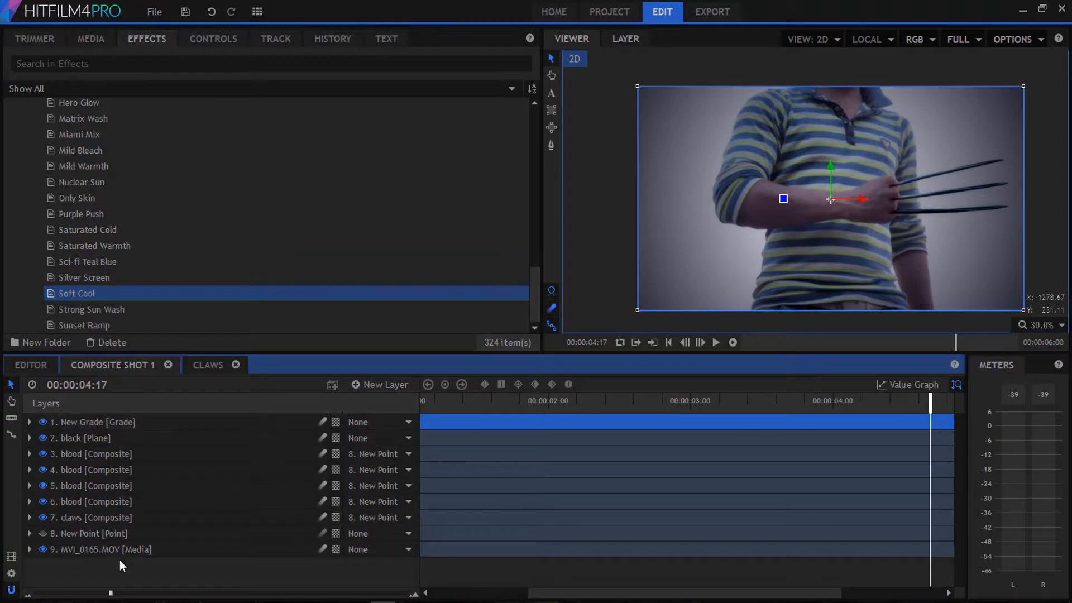
left_click(90, 37)
type("8")
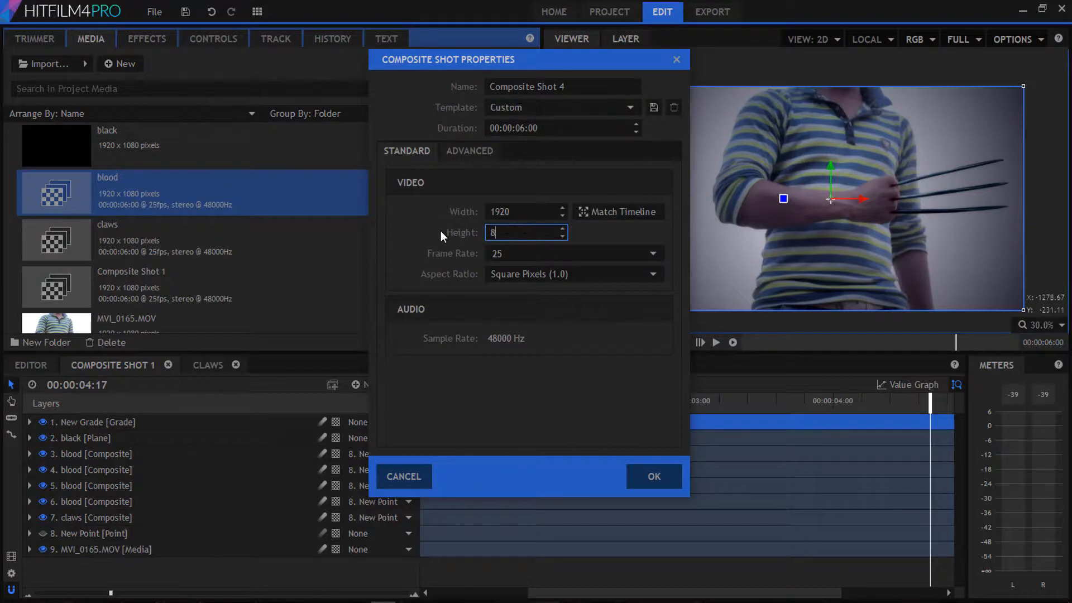
Name the 1920x800 composite shot 'final' and confirm it
type("fin")
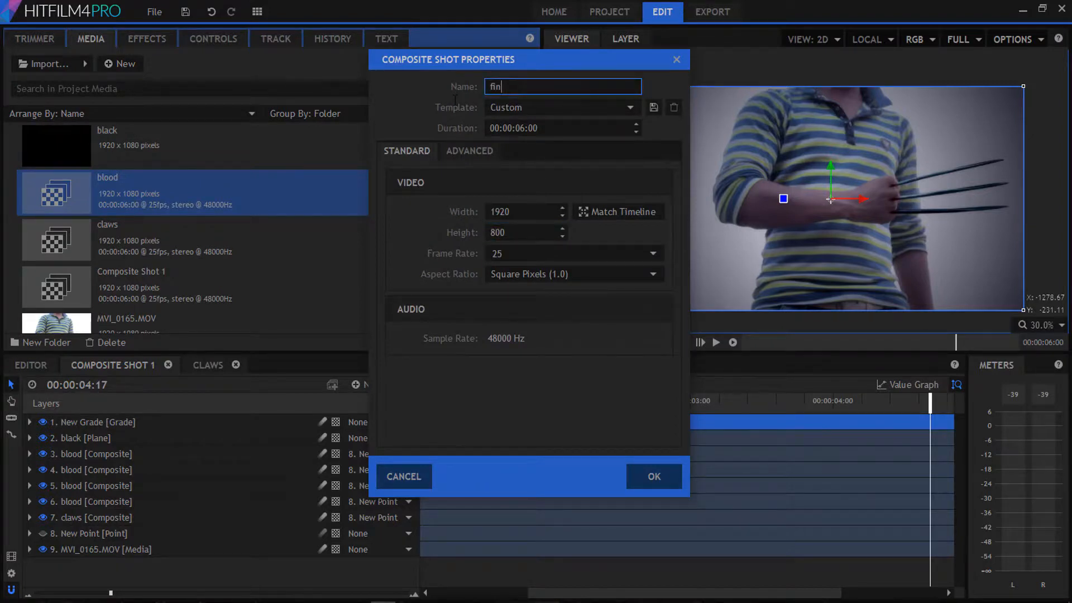
left_click(654, 477)
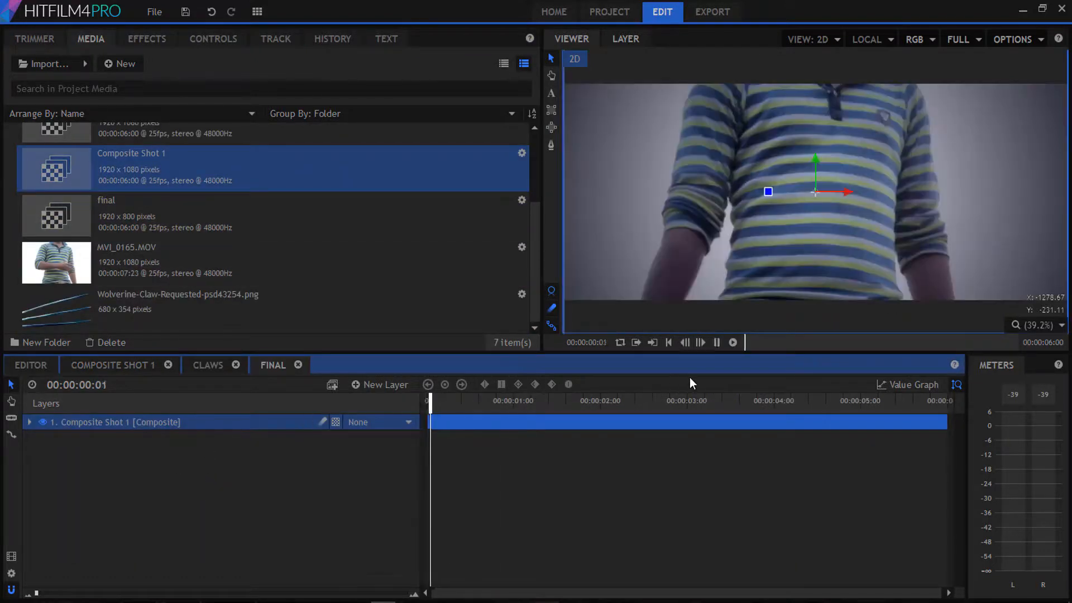
left_click(687, 400)
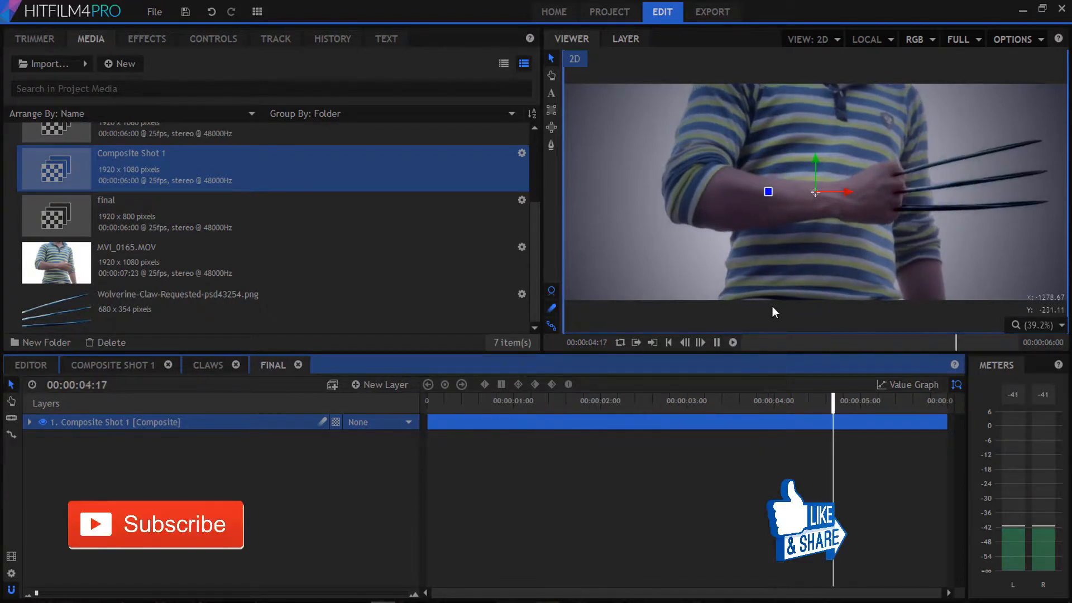
left_click(732, 343)
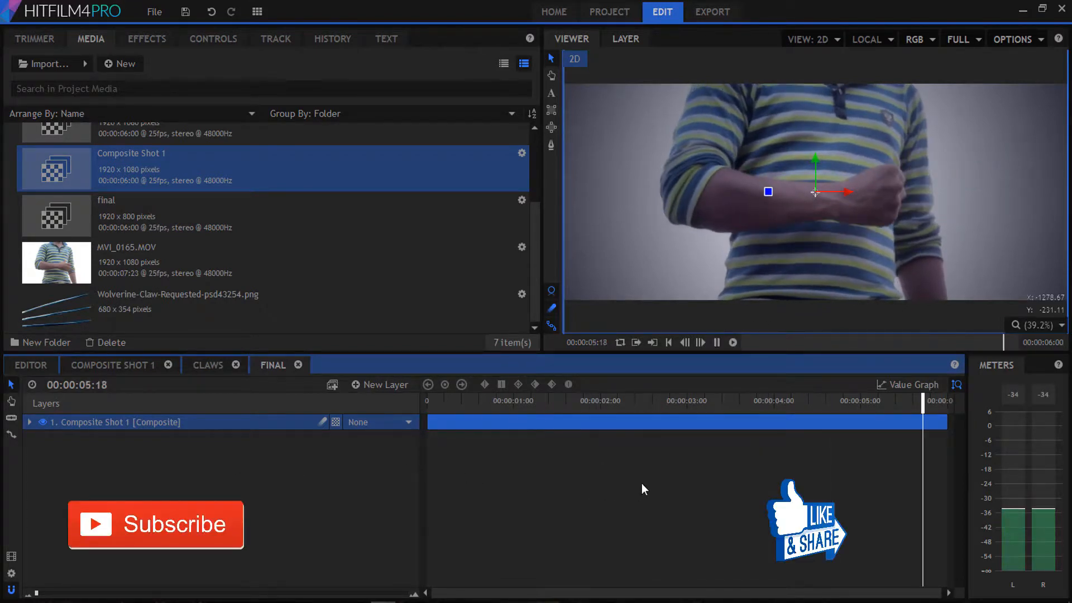